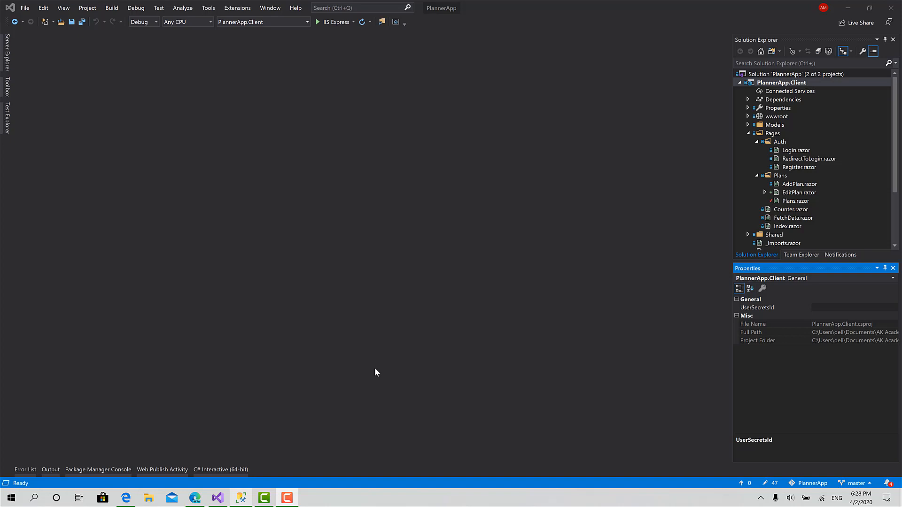
pyautogui.moveTo(466, 147)
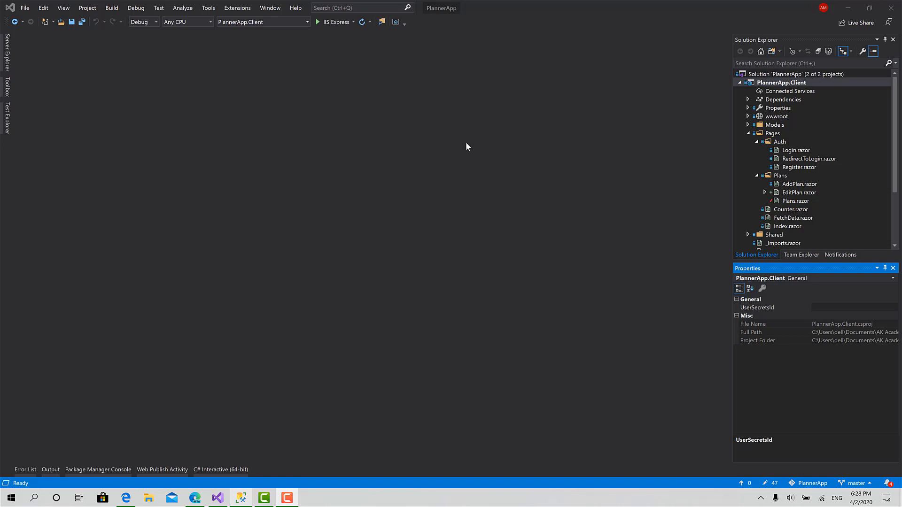
# Switch from Visual Studio to the Edge browser showing the PlannerApp Swagger UI
pyautogui.click(758, 307)
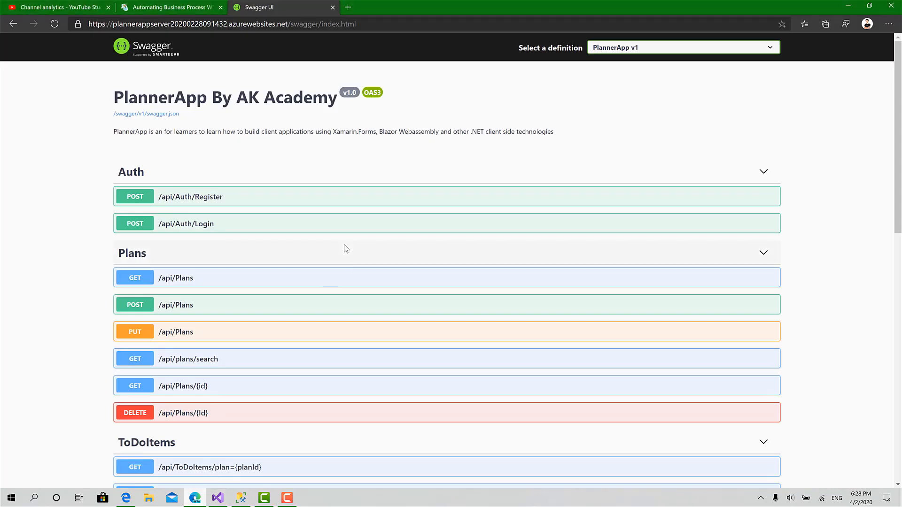
# Scroll to the ToDoItems endpoints and expand the POST /api/ToDoItems operation
pyautogui.scroll(-3)
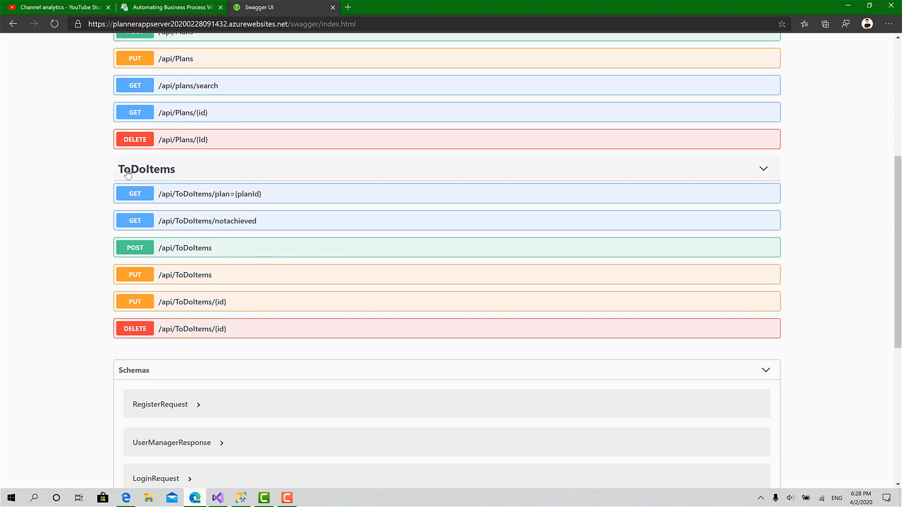
pyautogui.moveTo(181, 198)
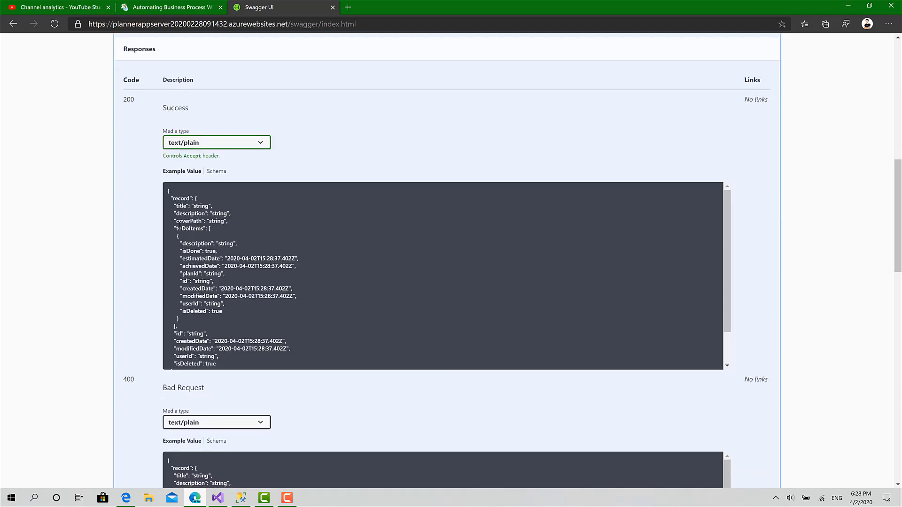
pyautogui.moveTo(175, 228); pyautogui.dragTo(199, 315)
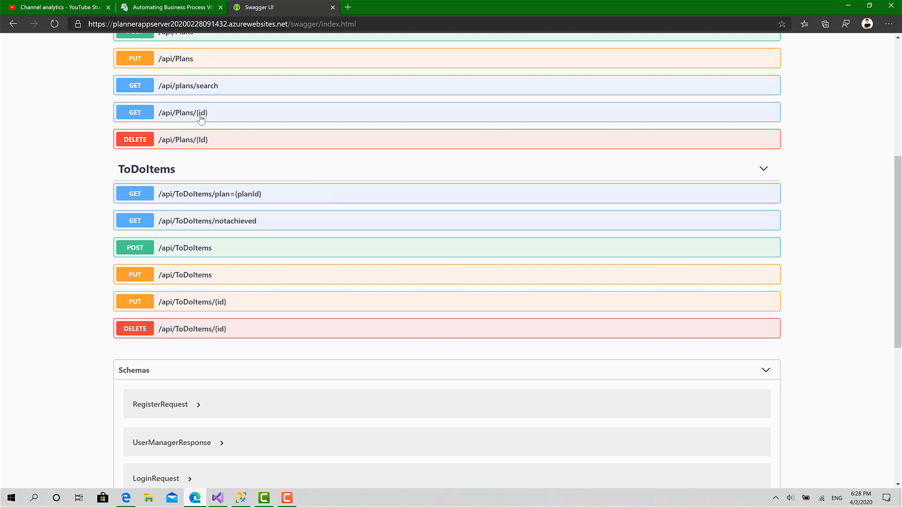
pyautogui.scroll(-3)
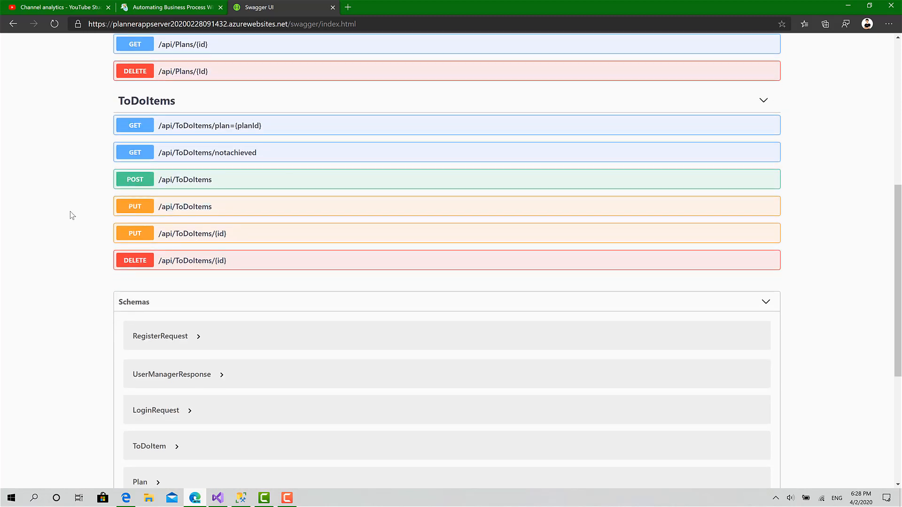
pyautogui.moveTo(209, 135)
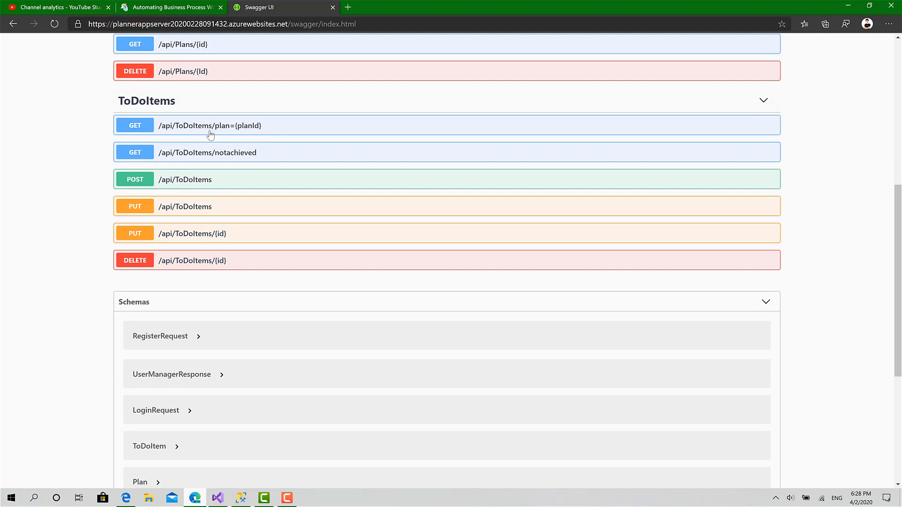
pyautogui.moveTo(63, 163)
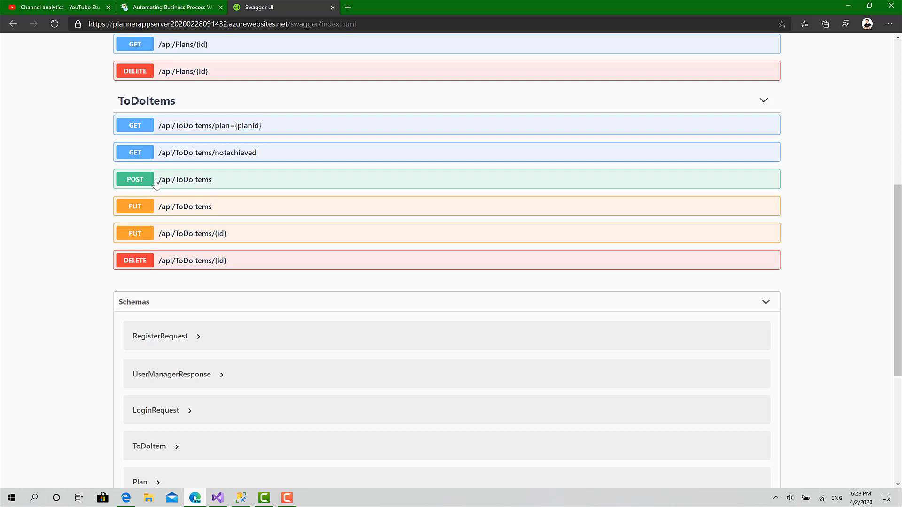
pyautogui.moveTo(179, 269)
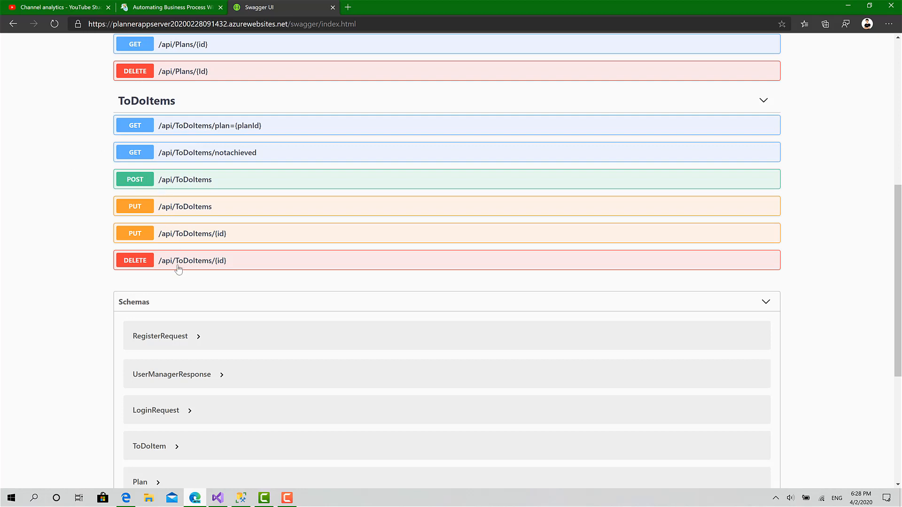
pyautogui.moveTo(161, 178)
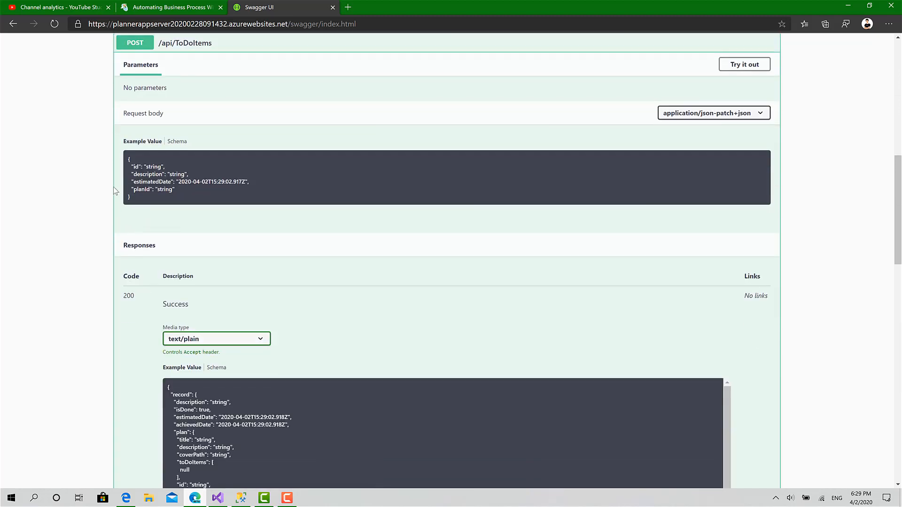
# View the ToDoItemRequest body schema and pick out its estimatedDate, description and id field names
pyautogui.click(177, 141)
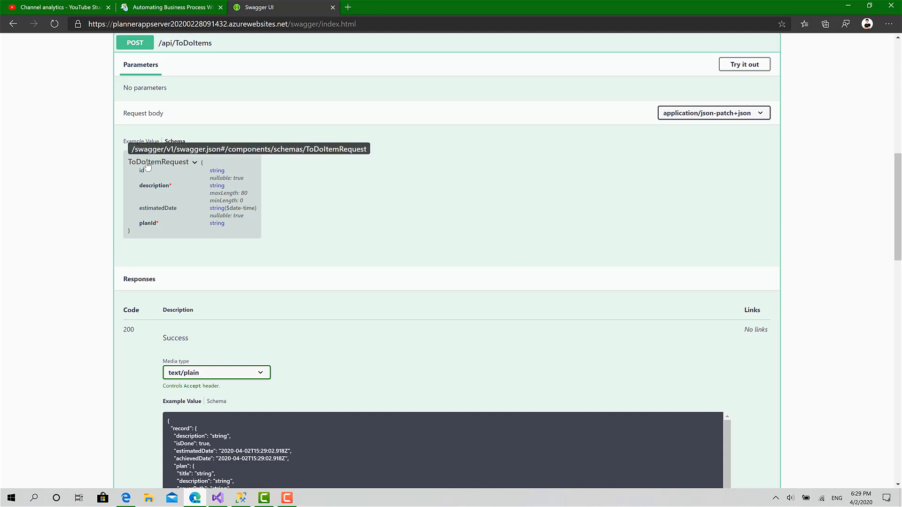
pyautogui.moveTo(162, 174)
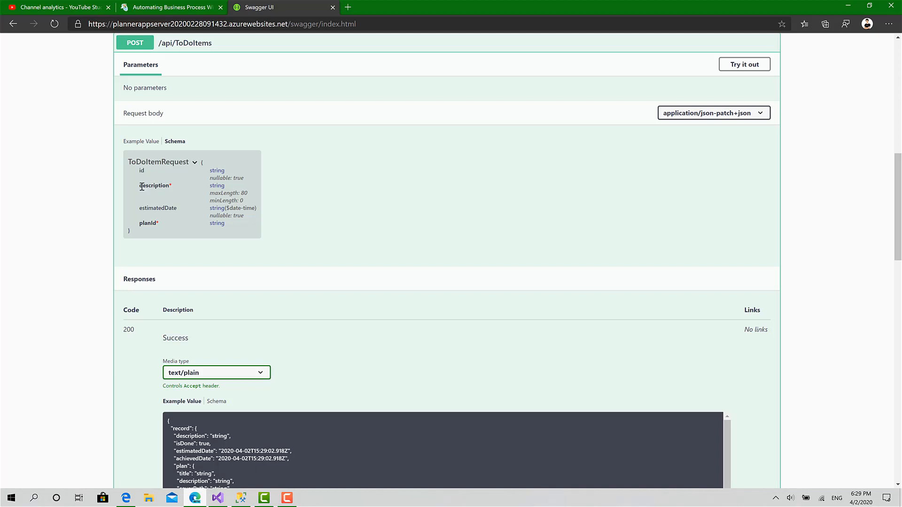
pyautogui.moveTo(146, 224)
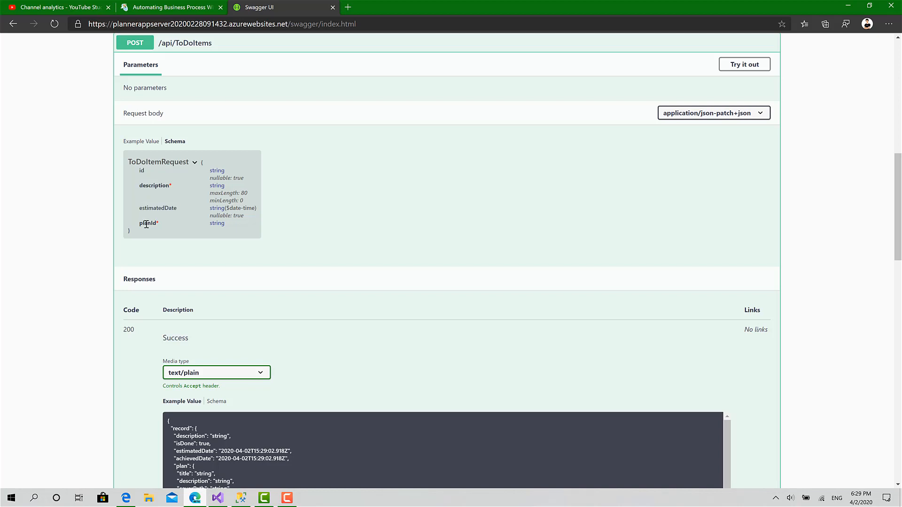
pyautogui.moveTo(178, 209)
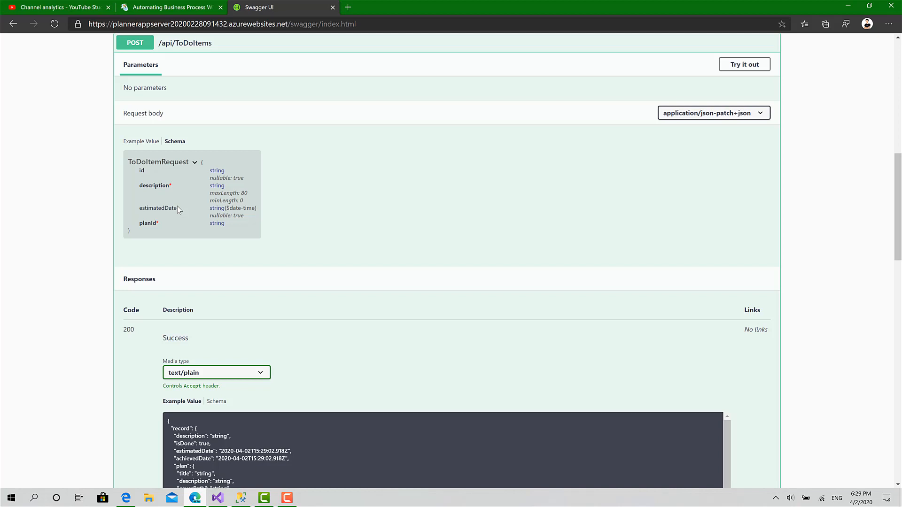
pyautogui.doubleClick(157, 208)
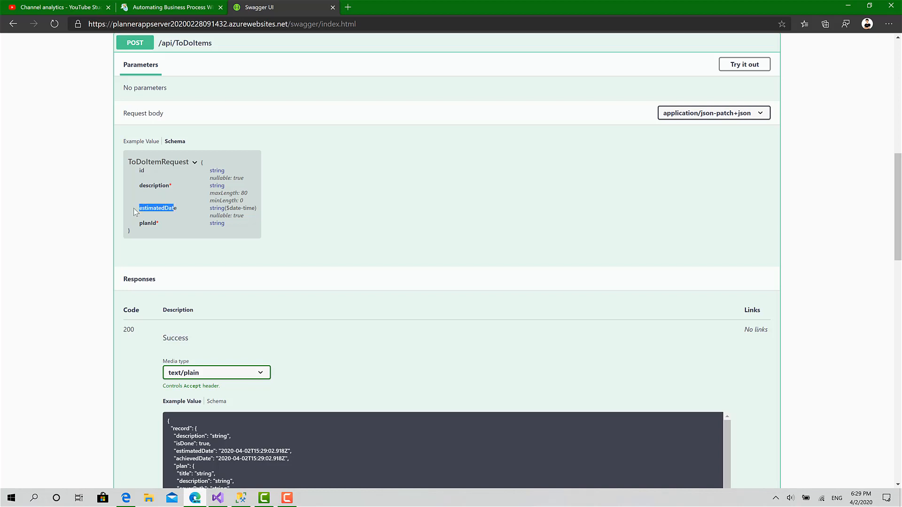
pyautogui.moveTo(139, 209)
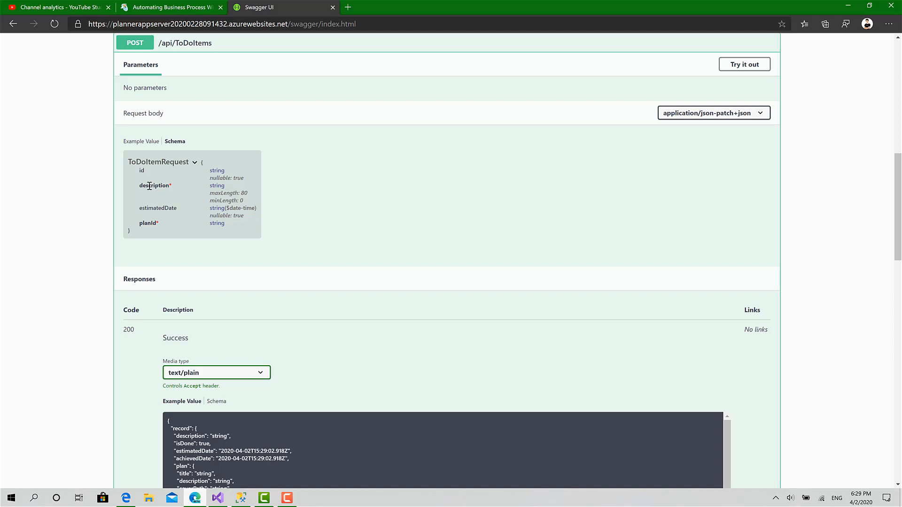
pyautogui.moveTo(164, 202)
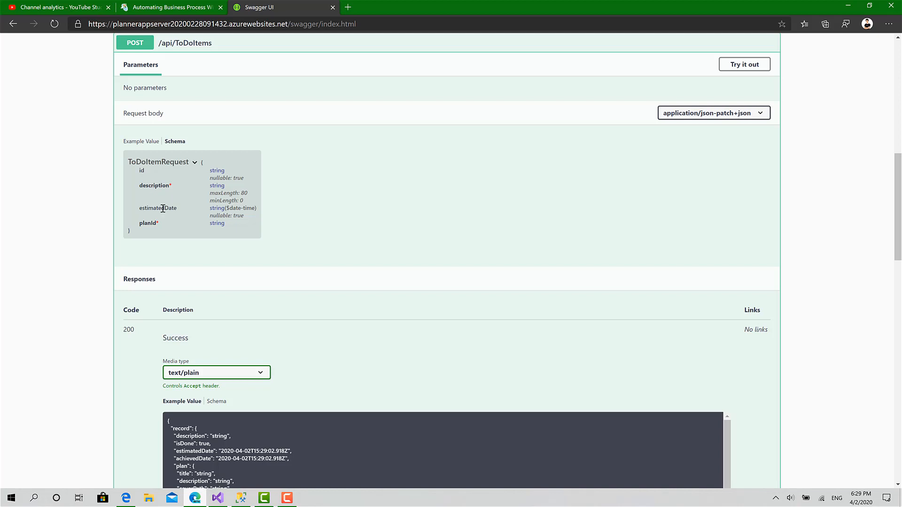
pyautogui.moveTo(177, 235)
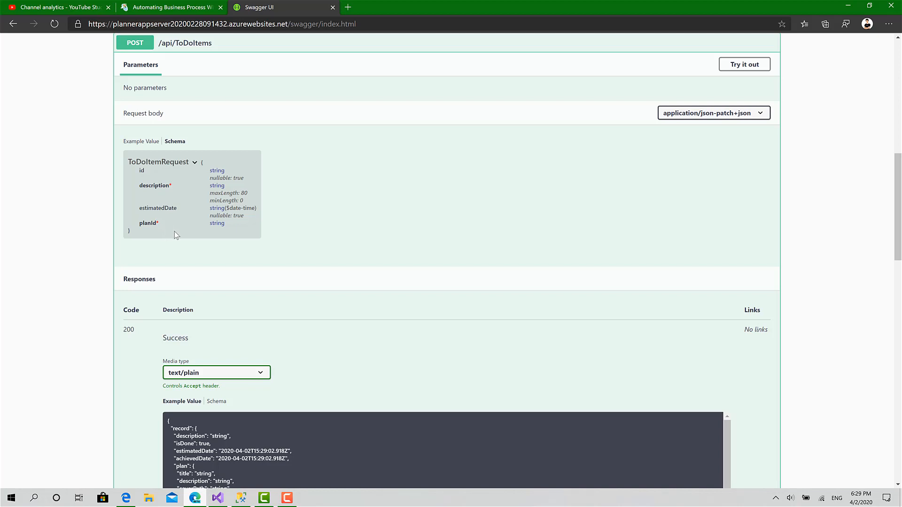
pyautogui.doubleClick(153, 186)
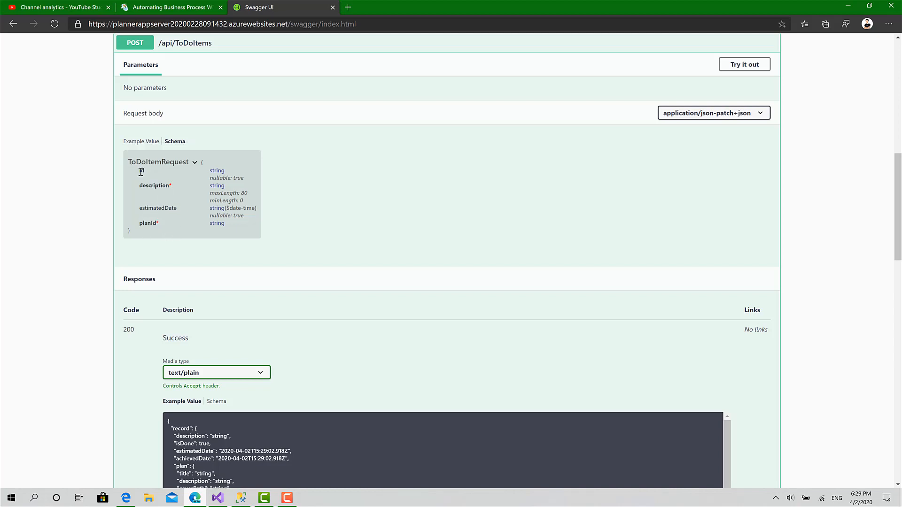
pyautogui.doubleClick(141, 170)
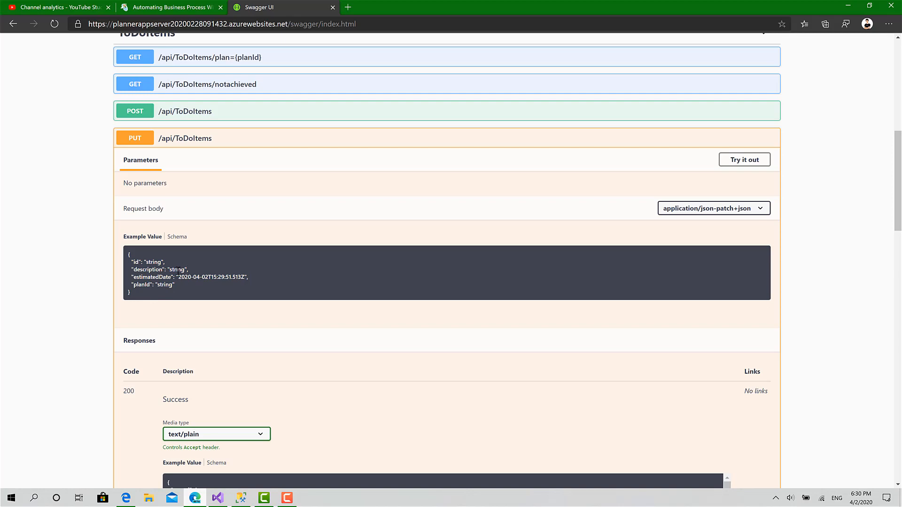
# Scroll through the PUT /api/ToDoItems and PUT /api/ToDoItems/{id} operations and their responses
pyautogui.scroll(-3)
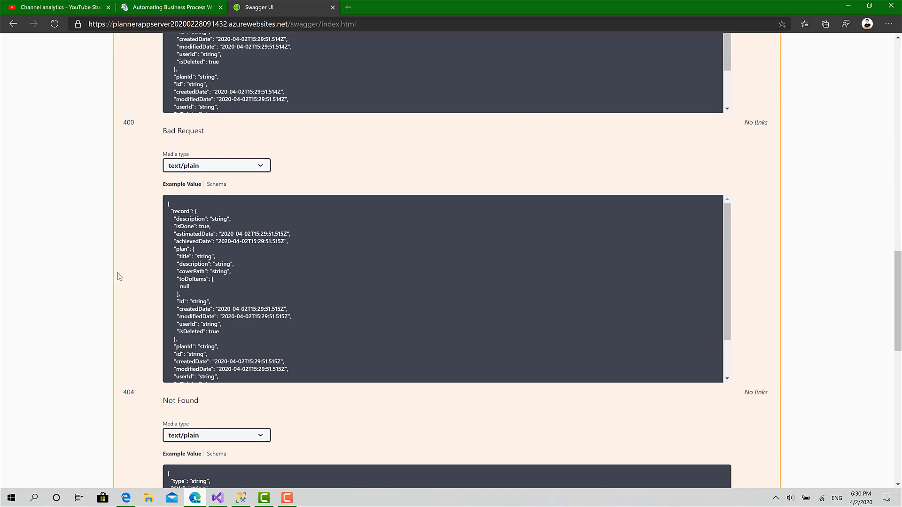
pyautogui.scroll(-3)
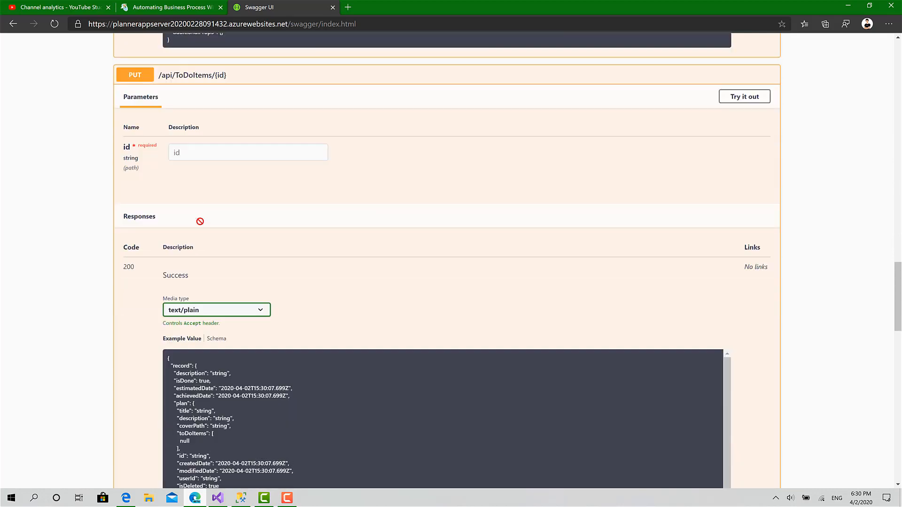
pyautogui.scroll(-3)
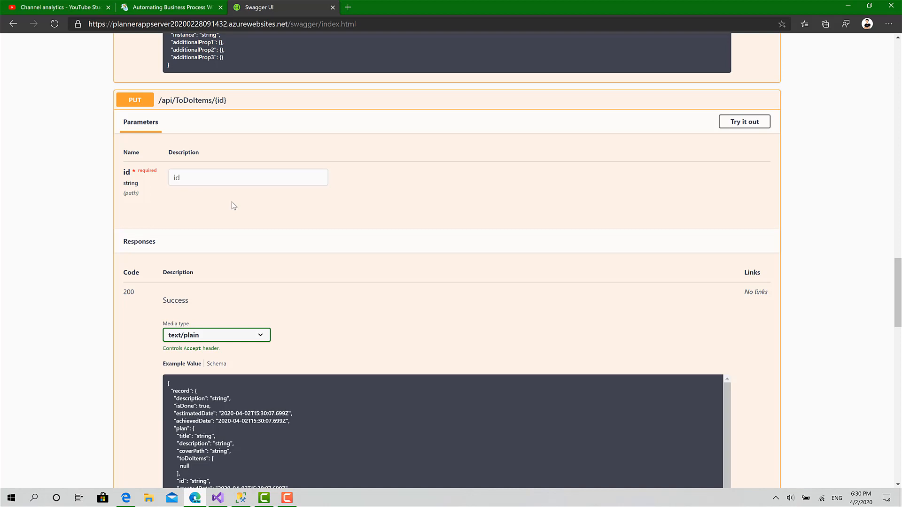
pyautogui.scroll(-3)
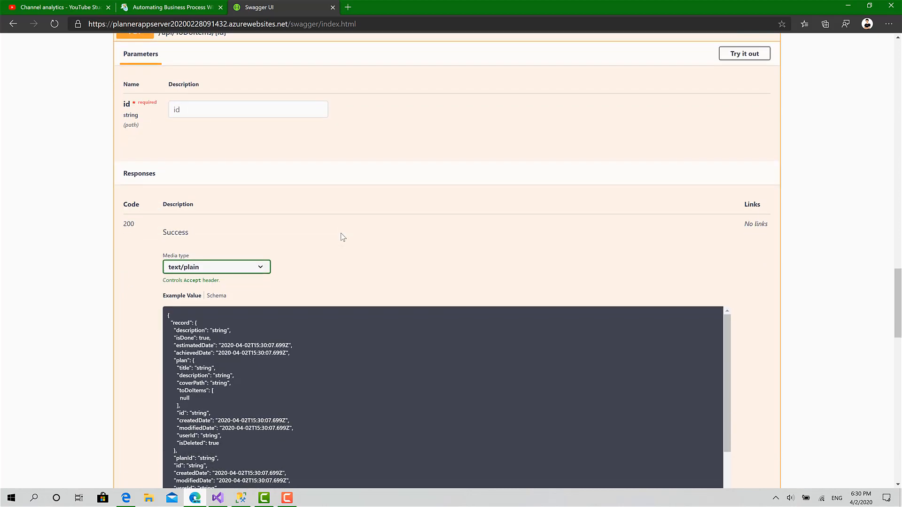
pyautogui.moveTo(363, 292)
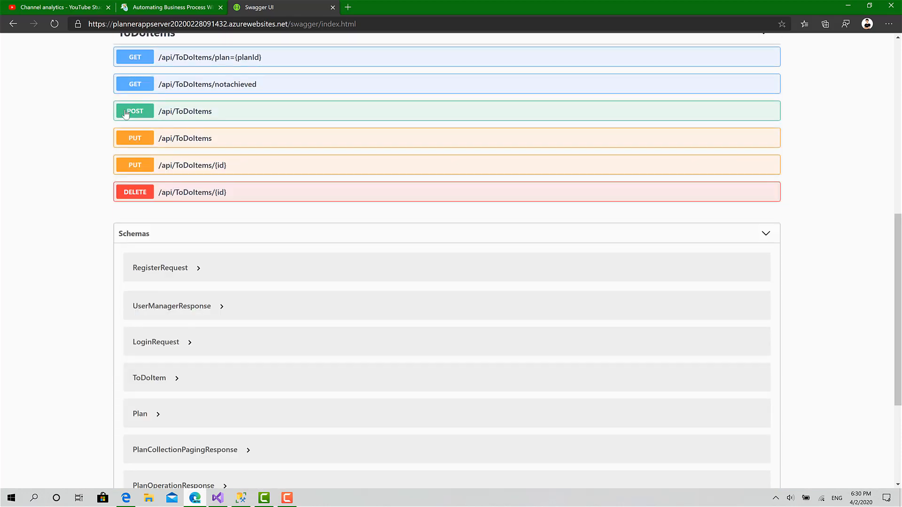
pyautogui.moveTo(98, 153)
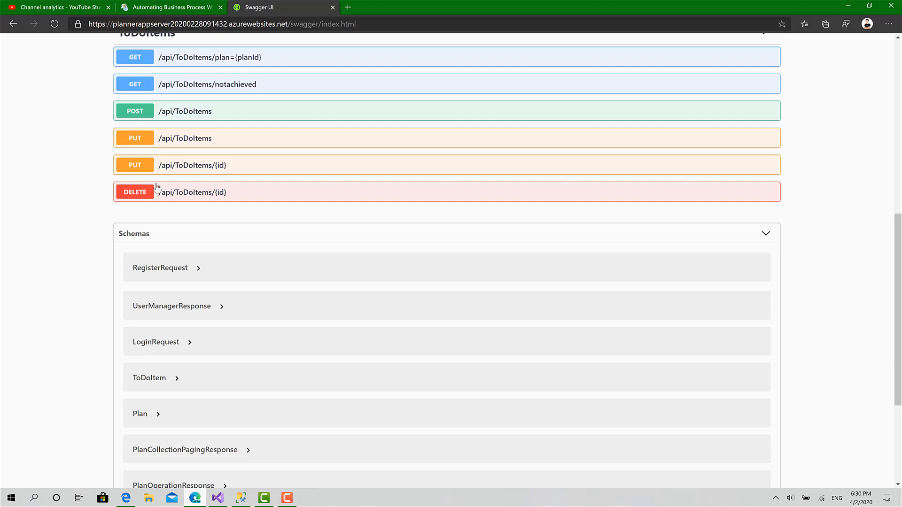
pyautogui.moveTo(218, 465)
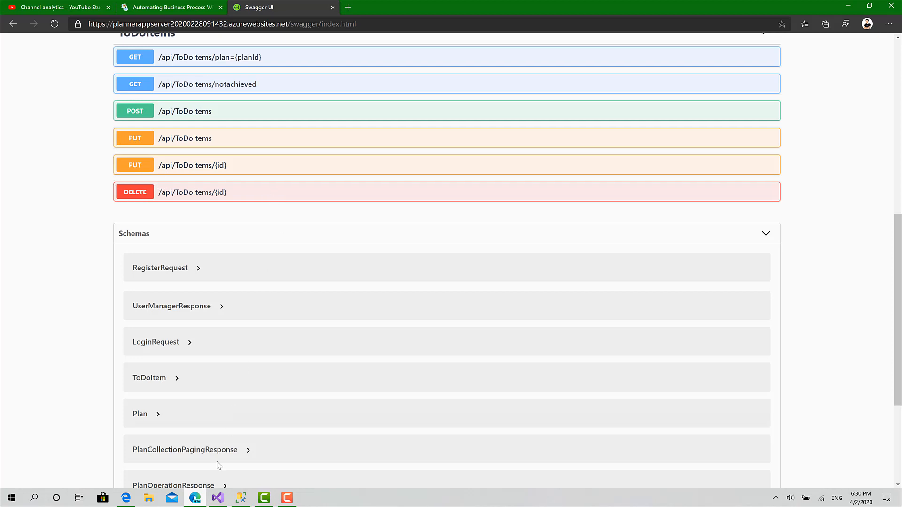
# Return to Visual Studio and open ToDoItem.cs from PlannerApp.Shared Models
pyautogui.click(217, 498)
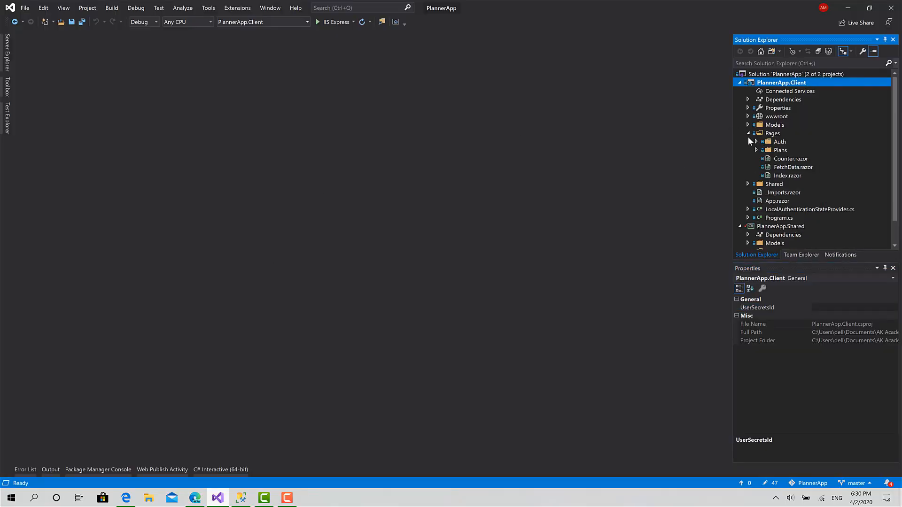
pyautogui.click(749, 133)
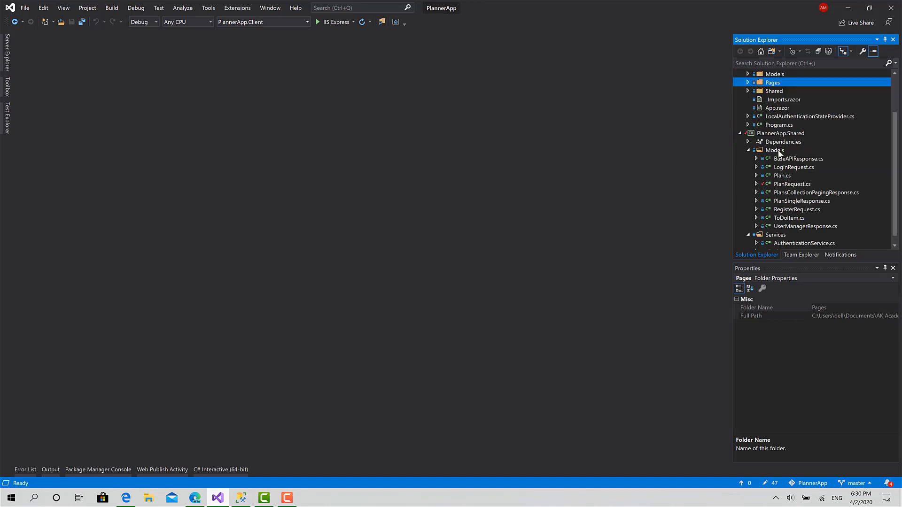
pyautogui.doubleClick(788, 217)
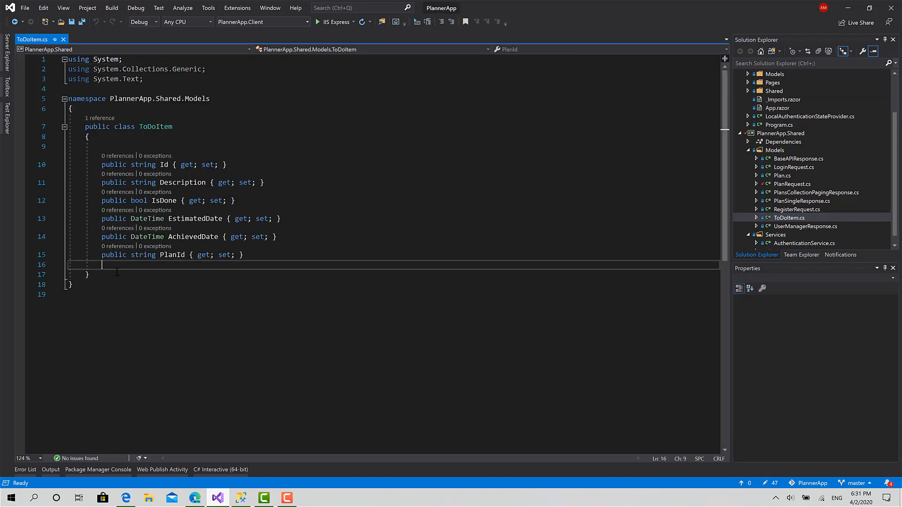
# Write a ToDoItemRequest class with string Id, Description and PlanId properties
pyautogui.press('enter')
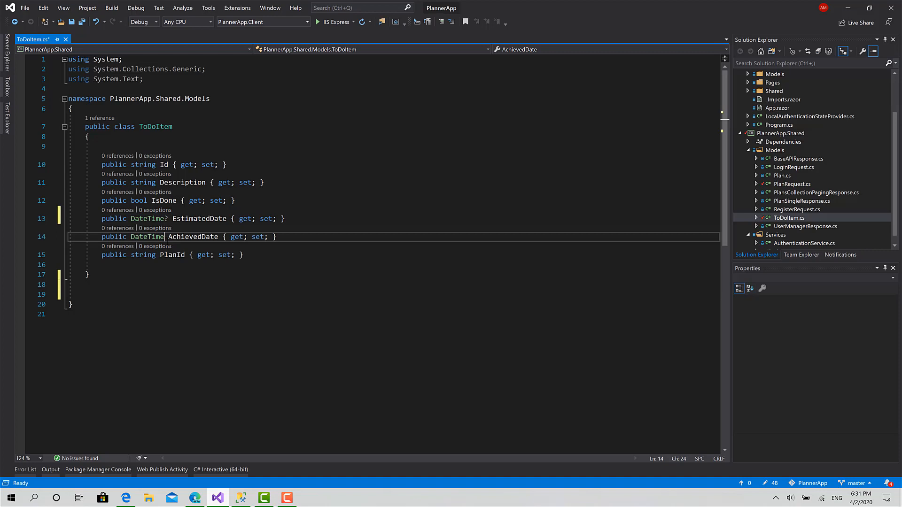
pyautogui.write('?')
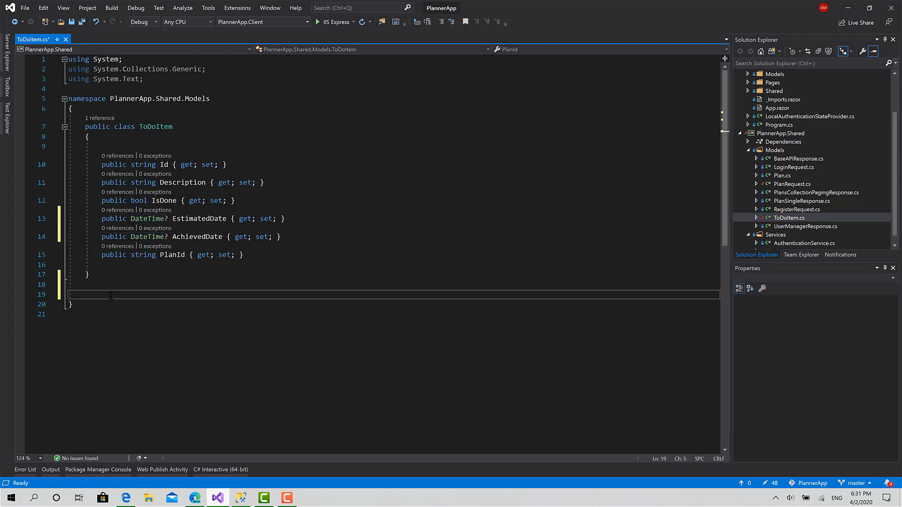
pyautogui.write('public class')
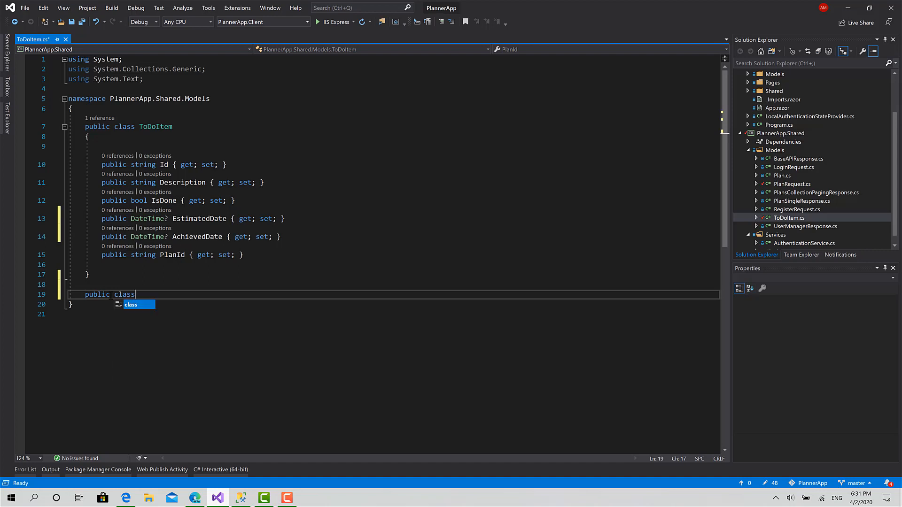
pyautogui.write('ToDoItem')
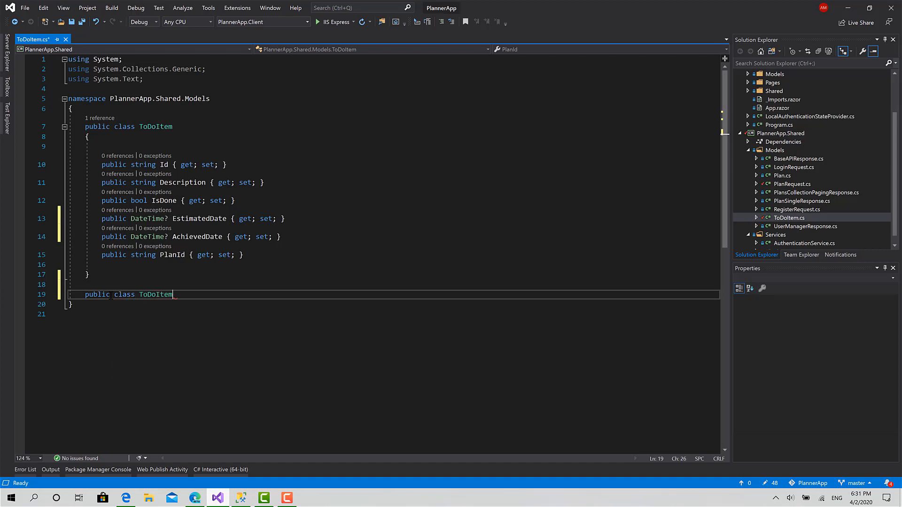
pyautogui.write('Request')
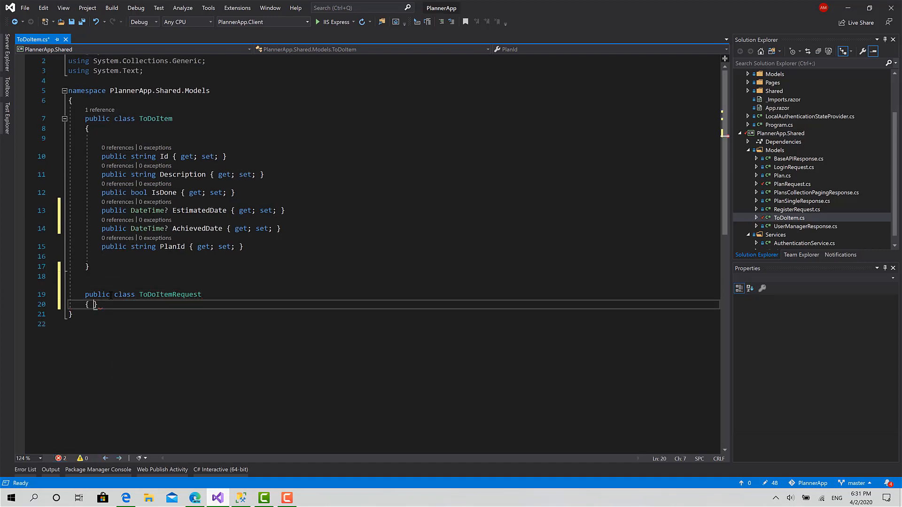
pyautogui.write('public string')
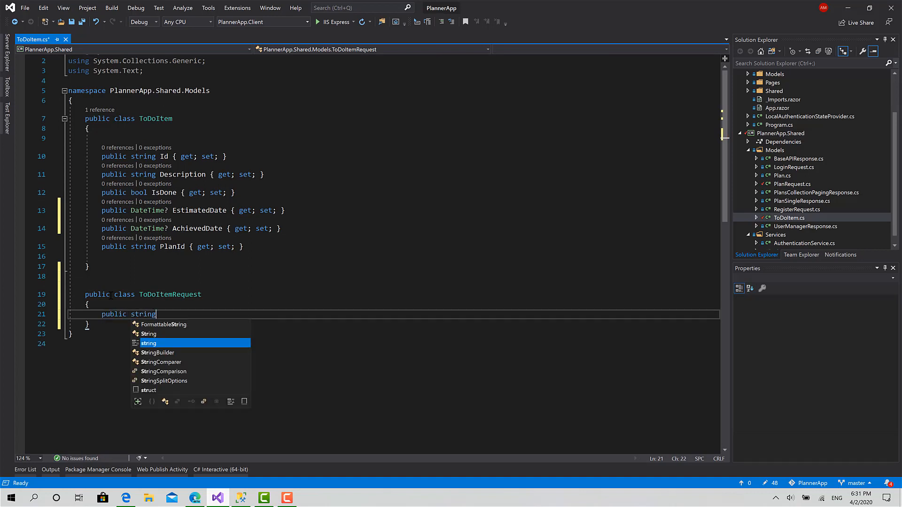
pyautogui.write('Id { get; set; }')
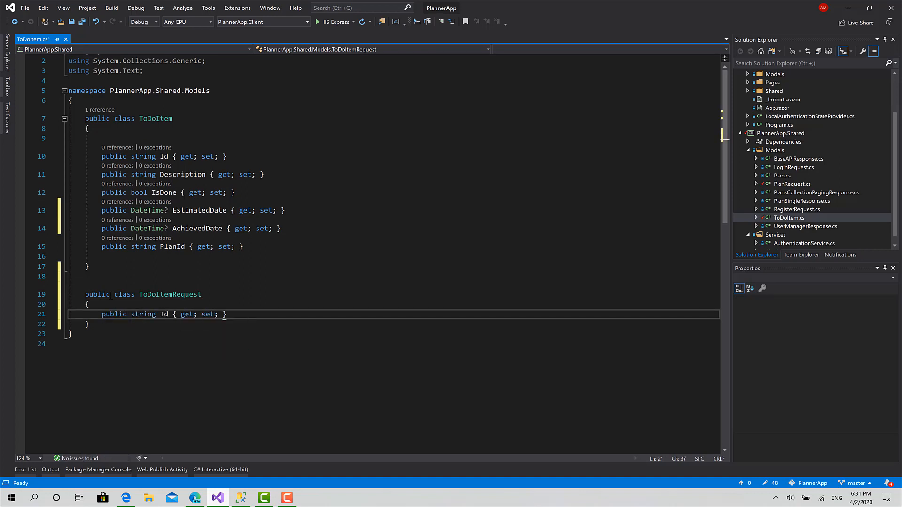
pyautogui.write('p')
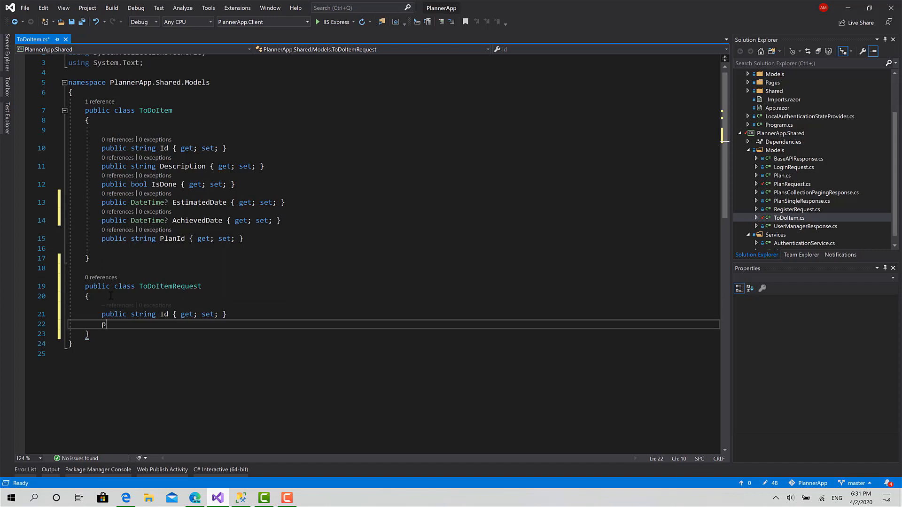
pyautogui.write('ublic string Des')
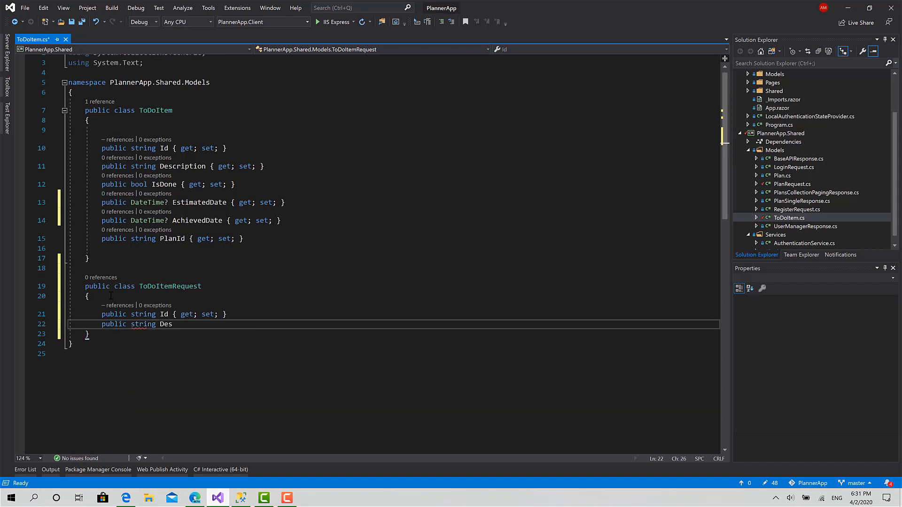
pyautogui.write('cription { get; }')
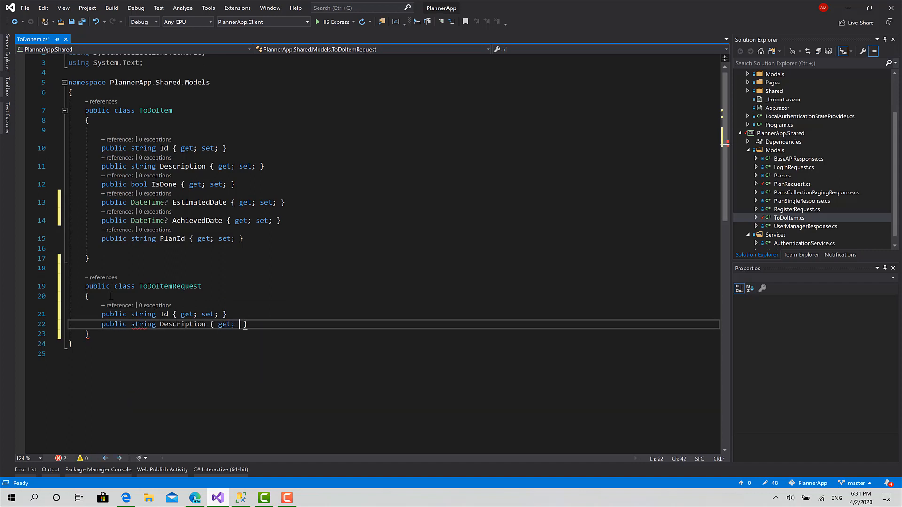
pyautogui.write('set; }')
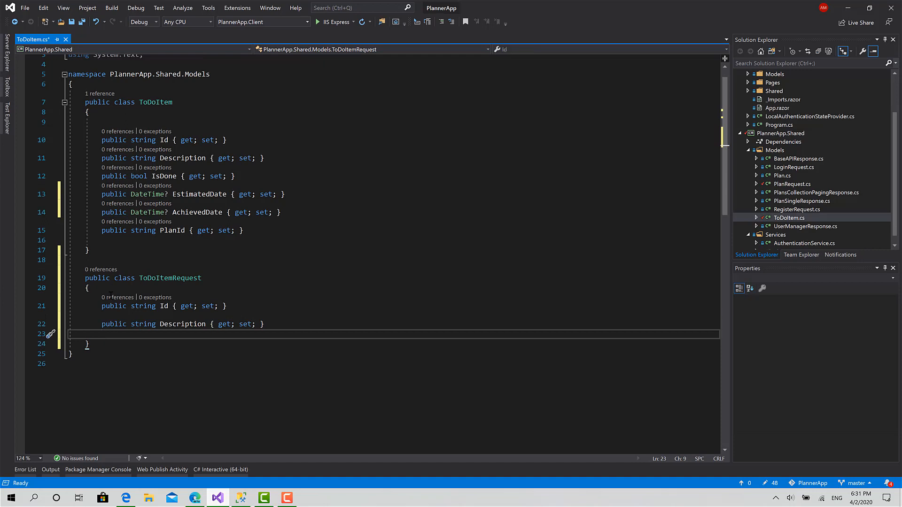
pyautogui.write('public string')
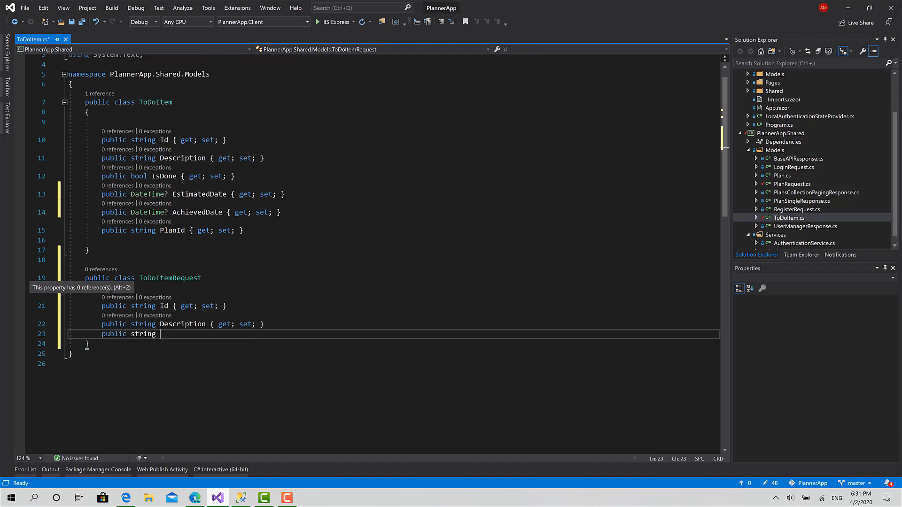
pyautogui.write('PlanId { get; set; }')
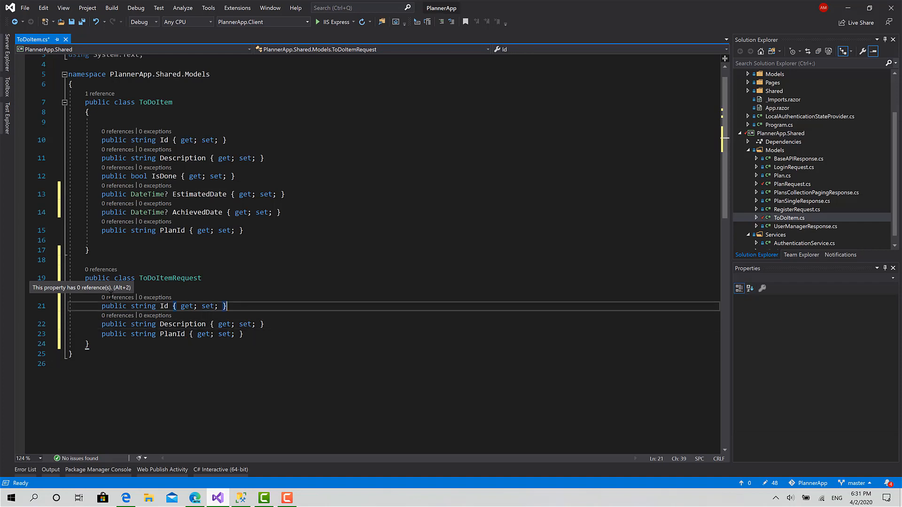
# Mark Description [Required] with [StringLength(200)] and move ToDoItemRequest to its own file
pyautogui.write('[Required')
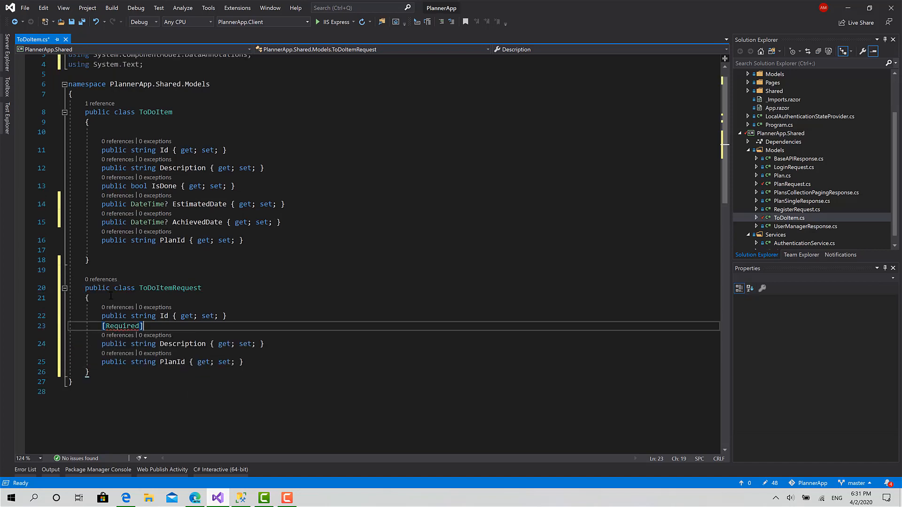
pyautogui.write('[String')
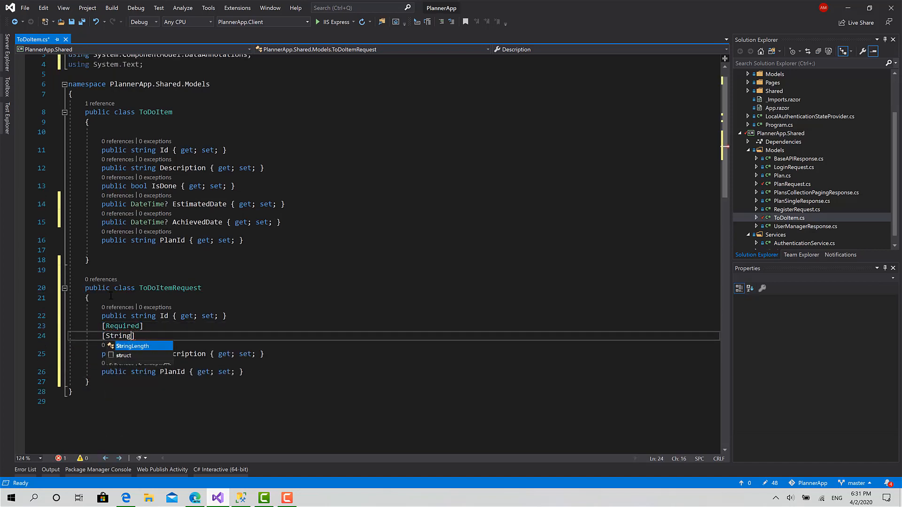
pyautogui.write('Length(200)')
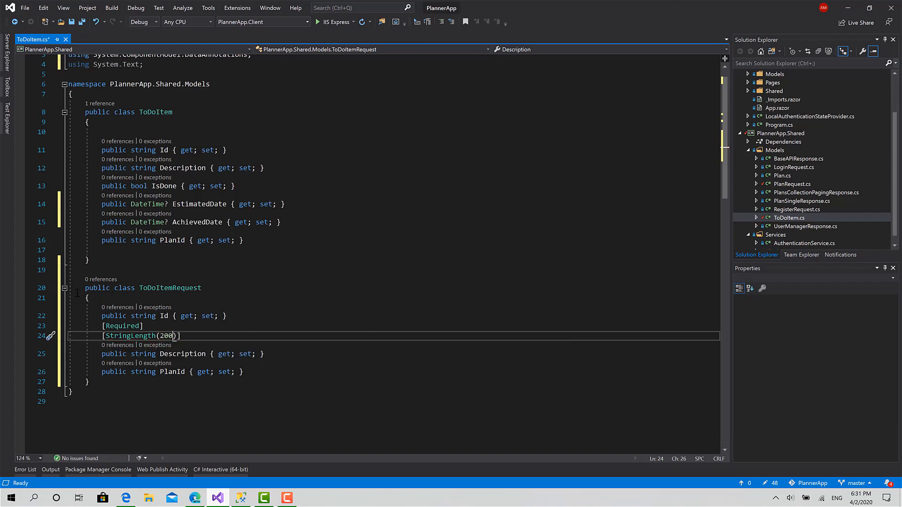
pyautogui.click(52, 289)
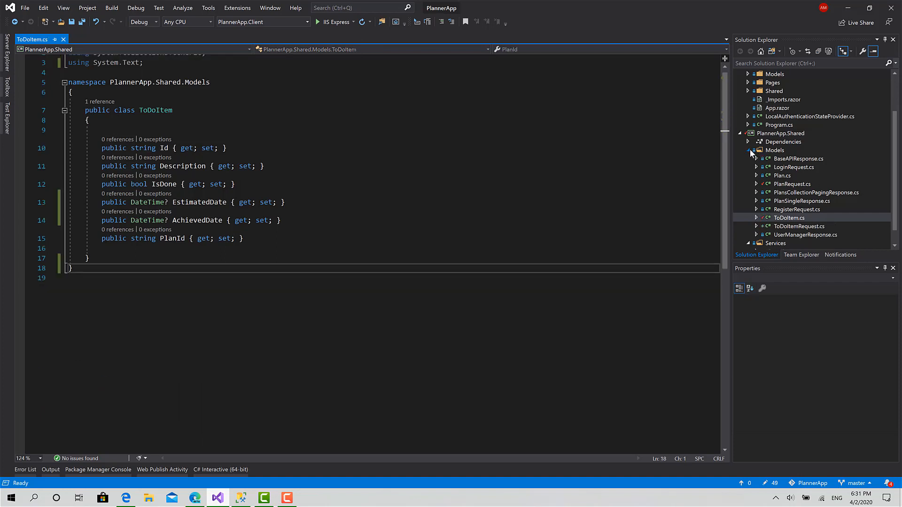
# Add a new ToDoItemsService class file to the shared project's Services folder
pyautogui.click(747, 201)
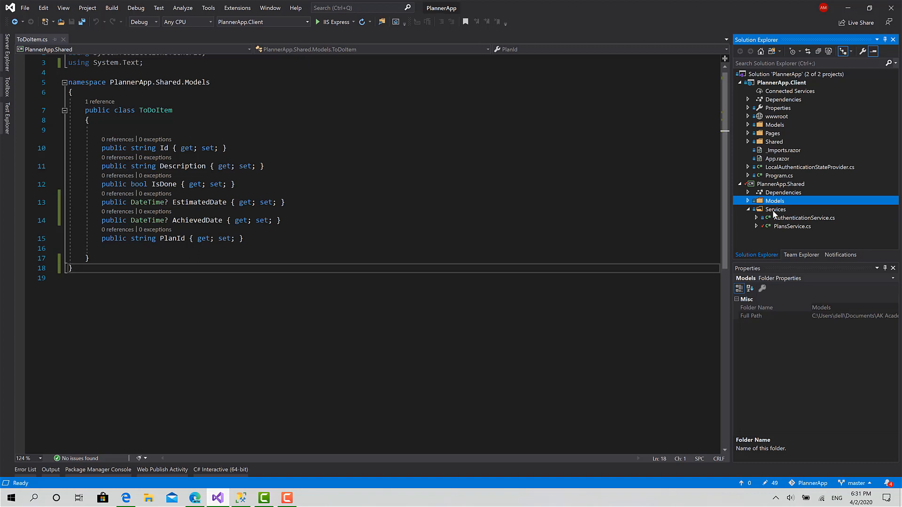
pyautogui.rightClick(776, 209)
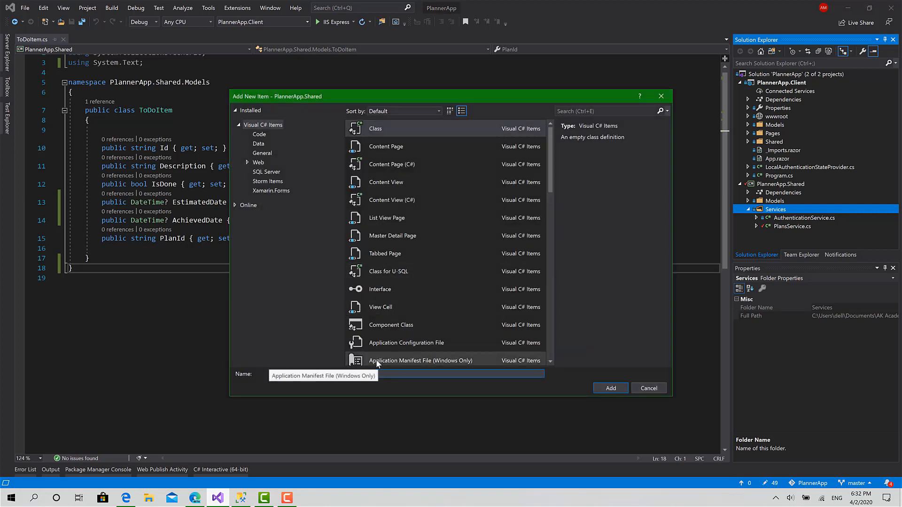
pyautogui.write('ToDoItemsSer')
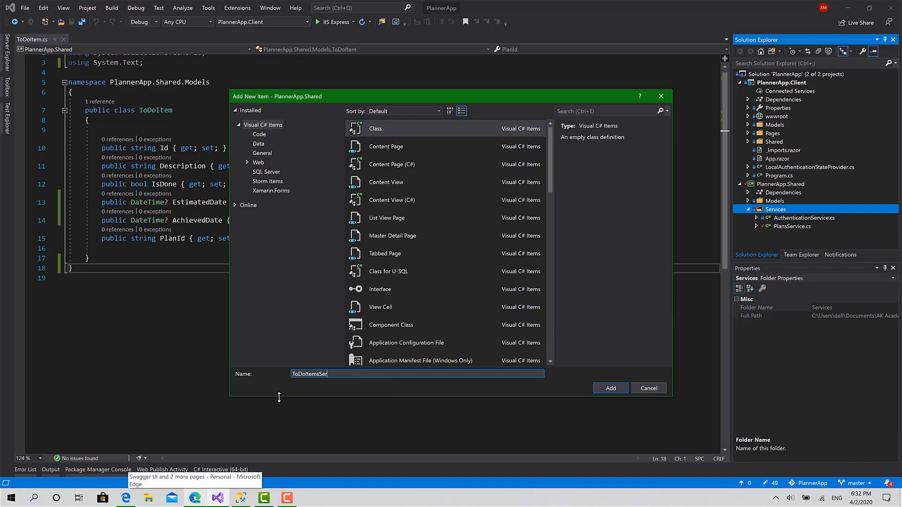
pyautogui.click(610, 388)
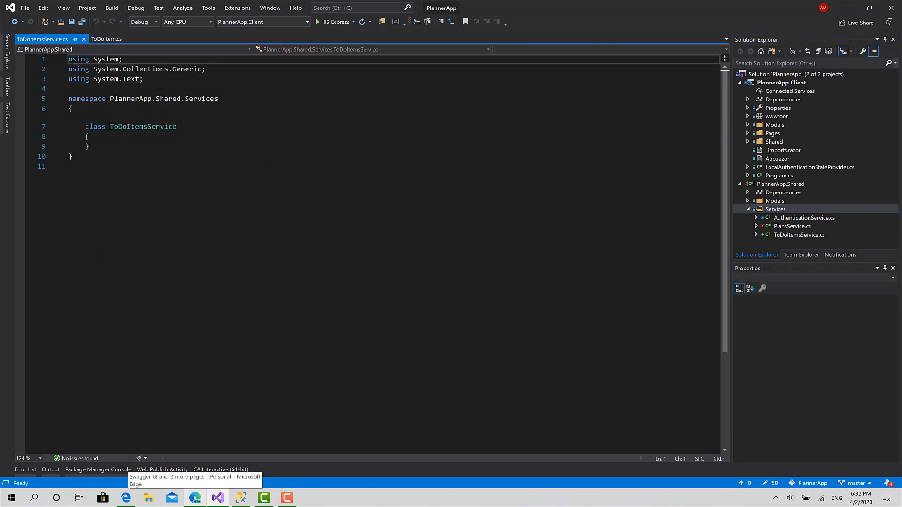
# Copy PlansService's base URL field, ServiceClient, constructor and AccessToken into ToDoItemsService, renaming the constructor
pyautogui.doubleClick(792, 227)
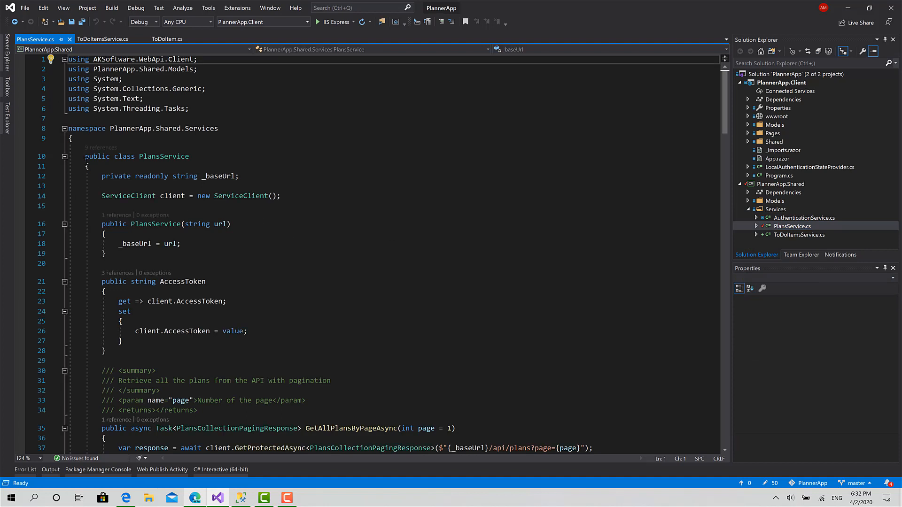
pyautogui.moveTo(98, 176); pyautogui.dragTo(121, 341)
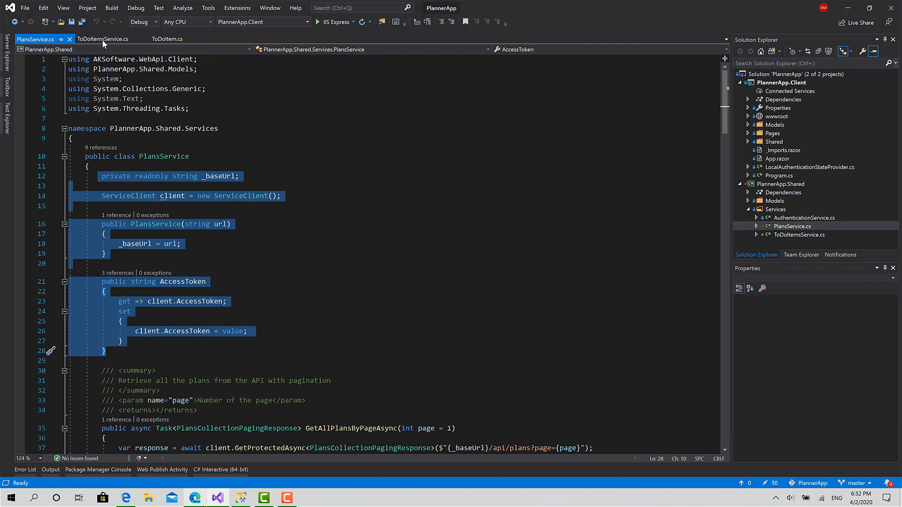
pyautogui.click(103, 39)
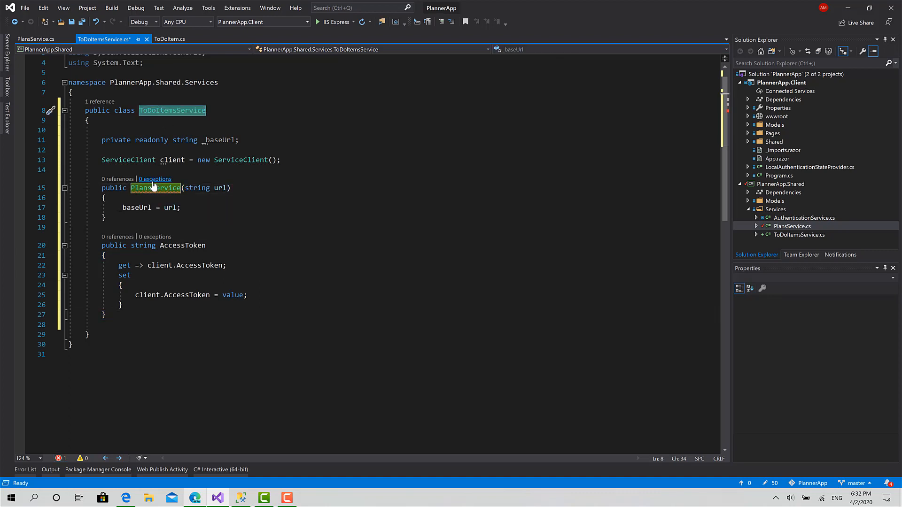
pyautogui.write('ToDoItemsService')
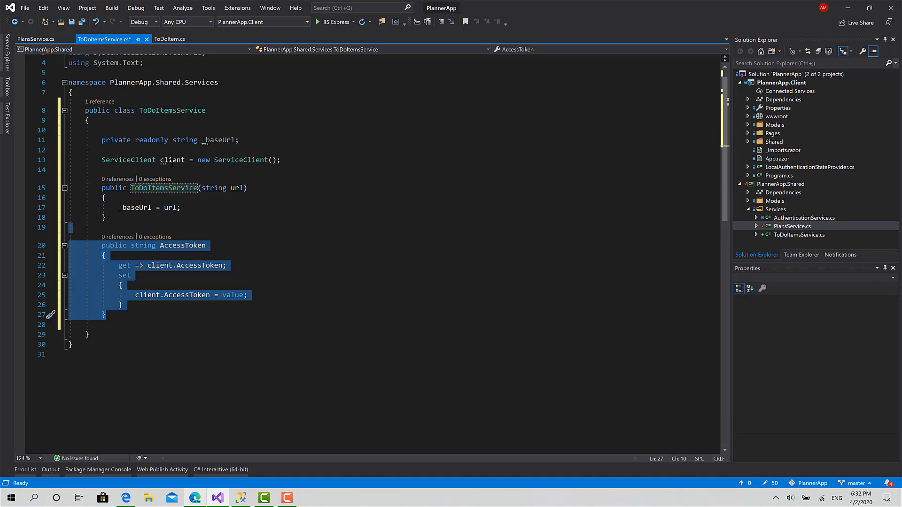
pyautogui.click(114, 324)
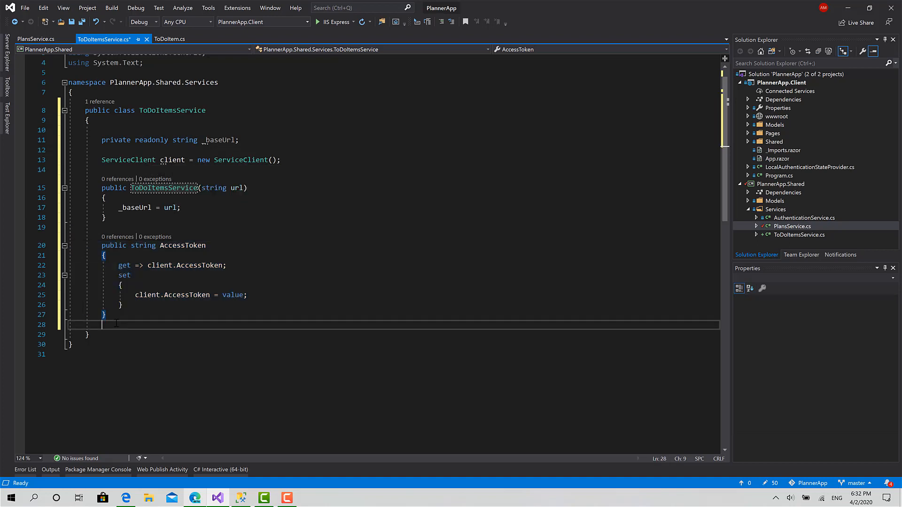
pyautogui.press('enter')
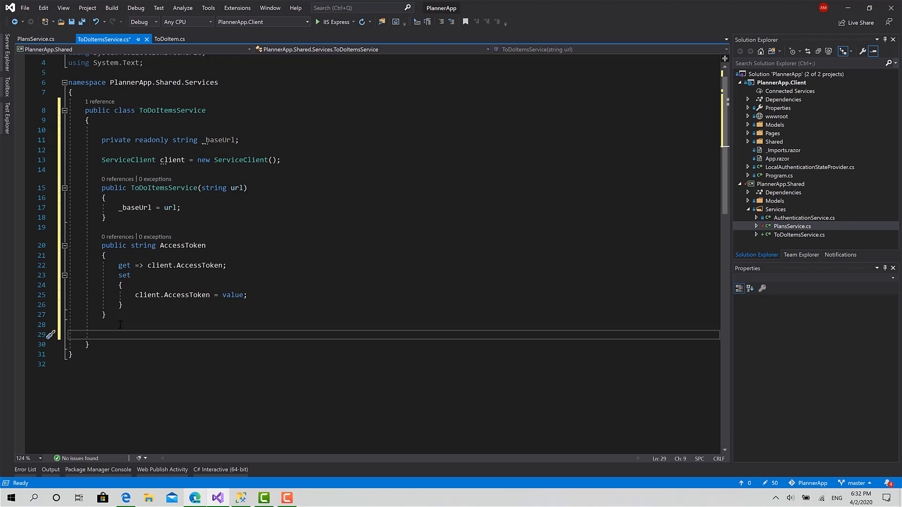
# Start a public async method declaration in ToDoItemsService
pyautogui.write('public asyn')
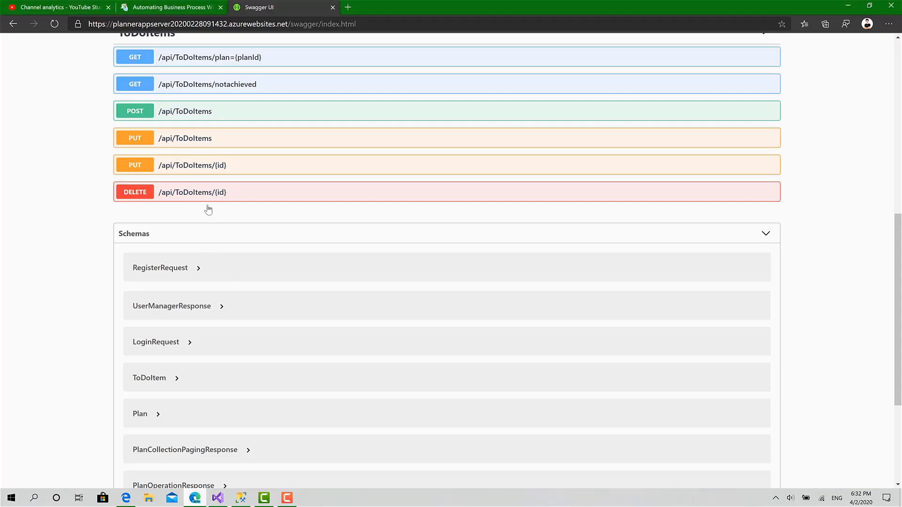
# Check the POST ToDoItems request and response schema, then return to ToDoItemsService
pyautogui.click(185, 111)
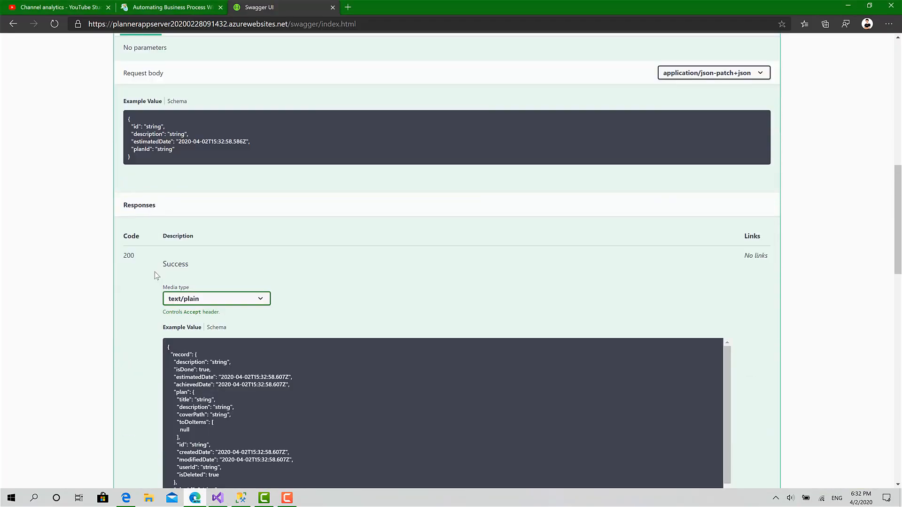
pyautogui.scroll(-3)
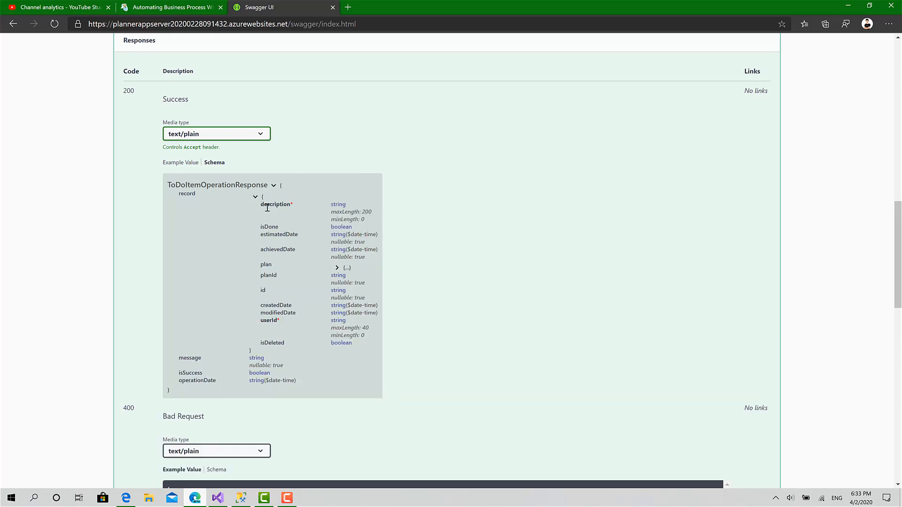
pyautogui.click(217, 498)
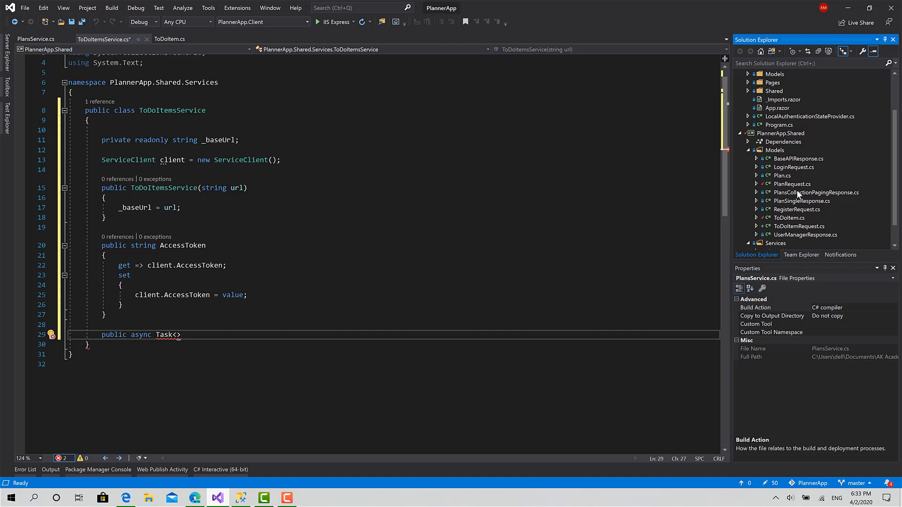
pyautogui.moveTo(799, 231)
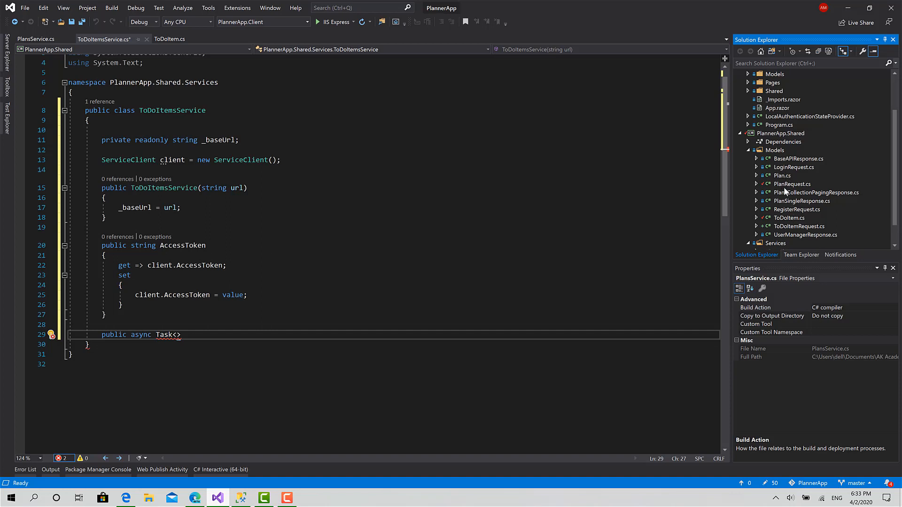
pyautogui.moveTo(783, 205)
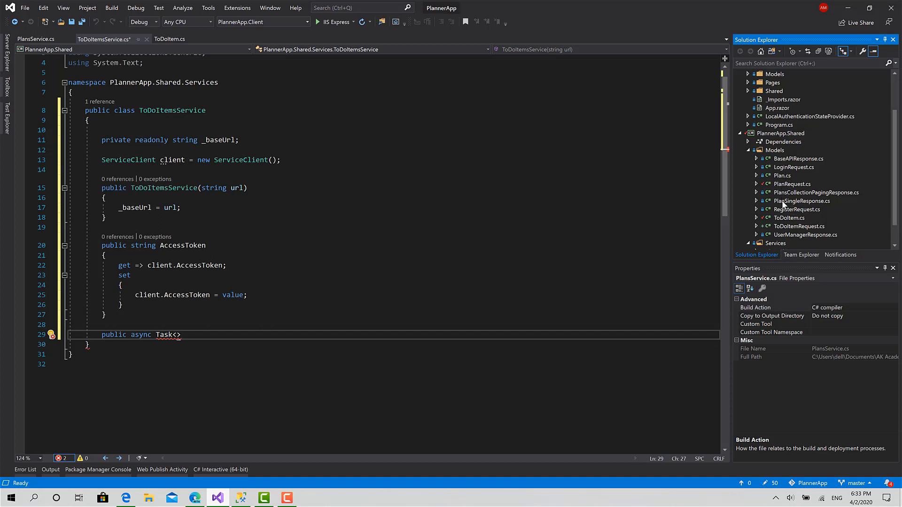
# Open PlanSingleResponse.cs from the shared project's Models folder
pyautogui.doubleClick(802, 201)
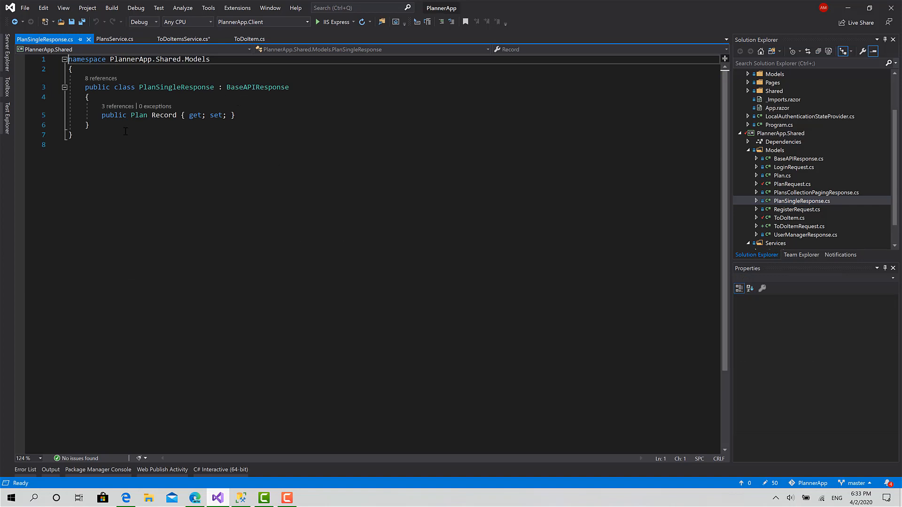
# Write a ToDoItemSingleResponse : BaseAPIResponse class with a ToDoItem Record { get; set; } property
pyautogui.click(88, 125)
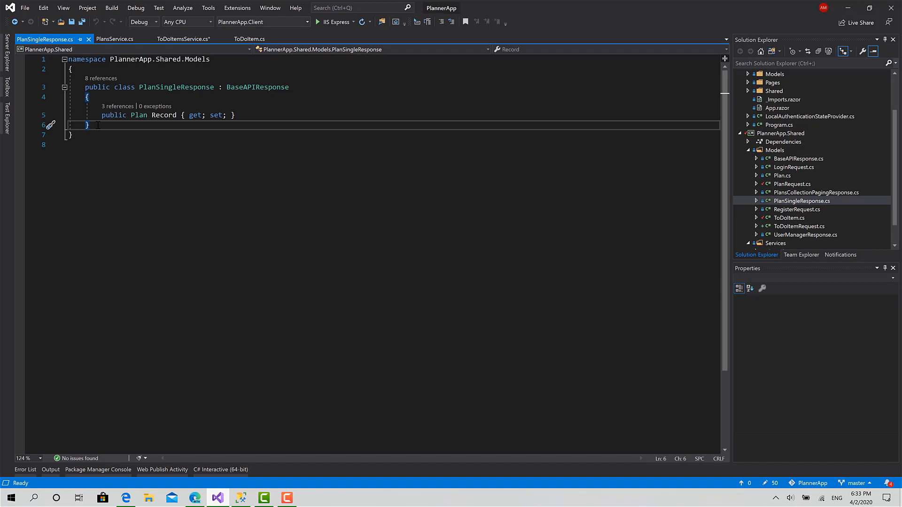
pyautogui.write('public class ToDoItem')
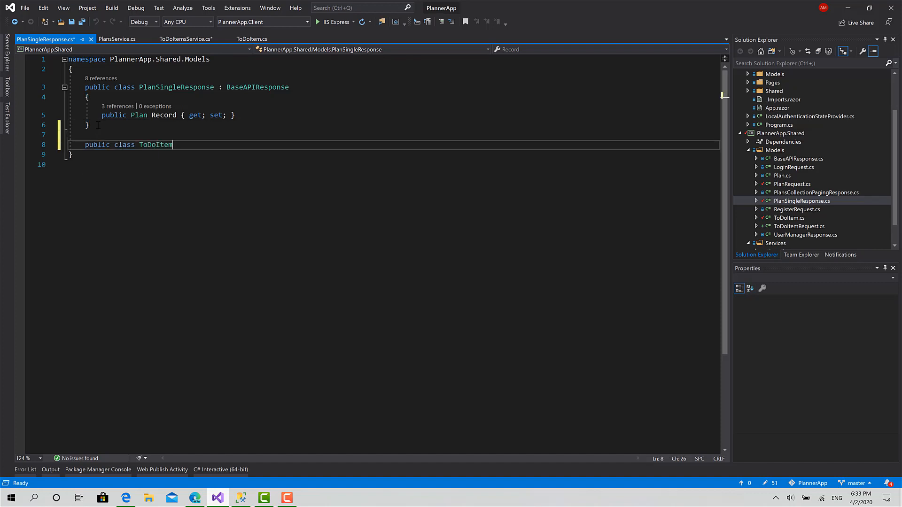
pyautogui.write('SingleRespon')
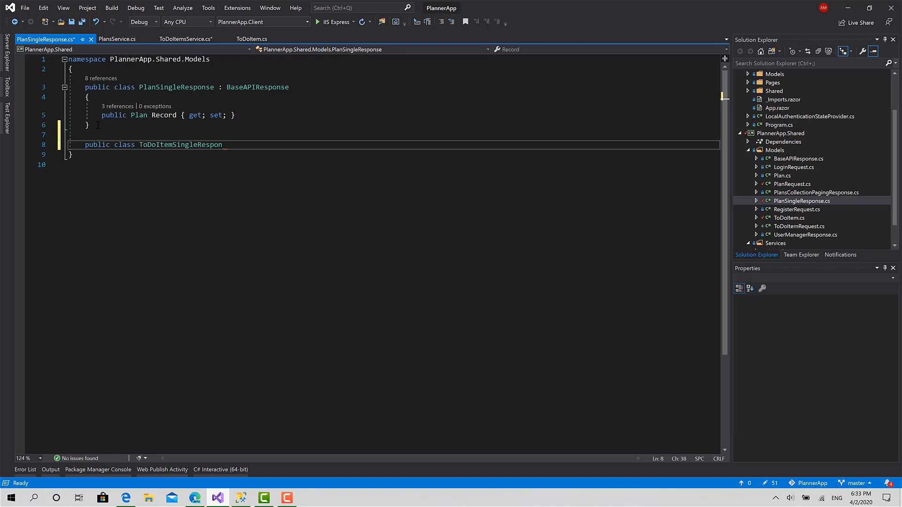
pyautogui.write(': BaseAPIResponse')
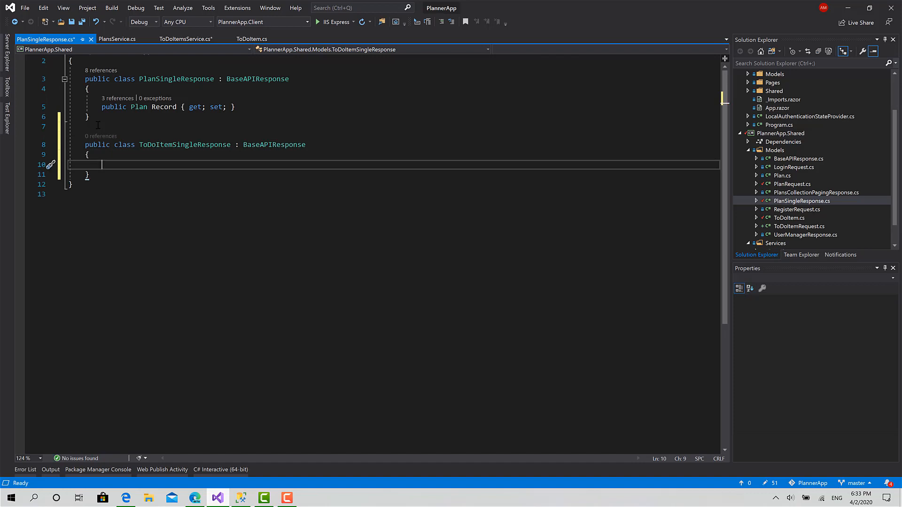
pyautogui.write('public')
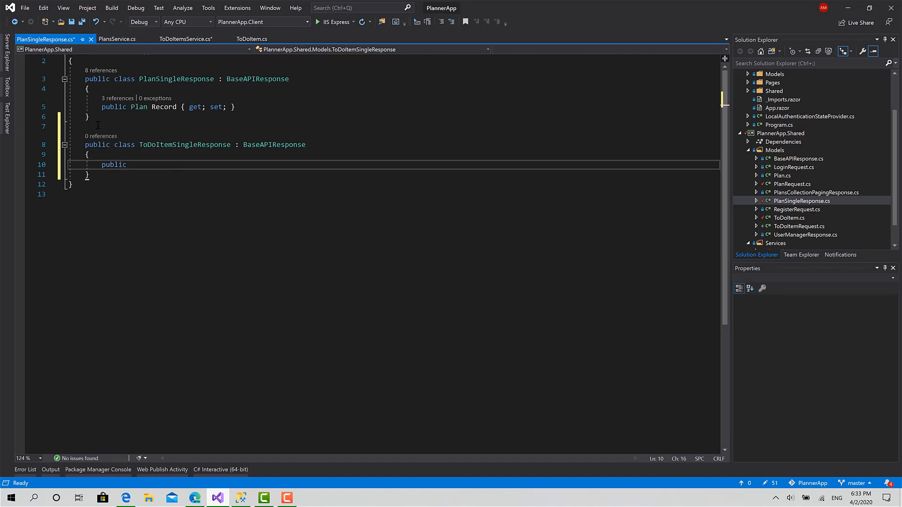
pyautogui.write('ToDoItem')
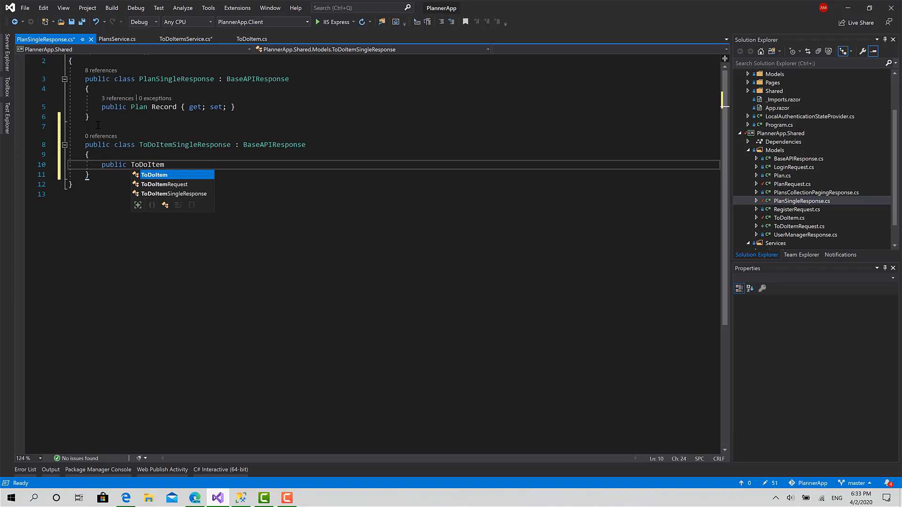
pyautogui.write('Record')
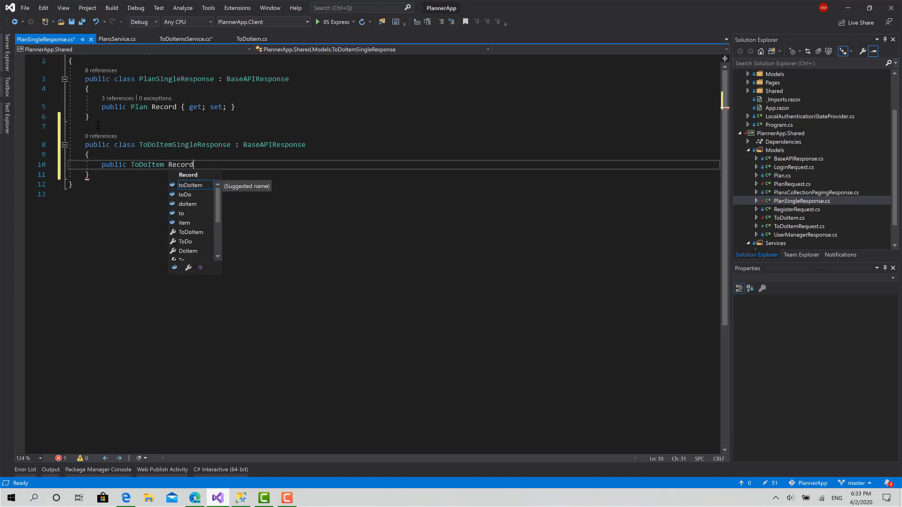
pyautogui.write('{ get; set; }')
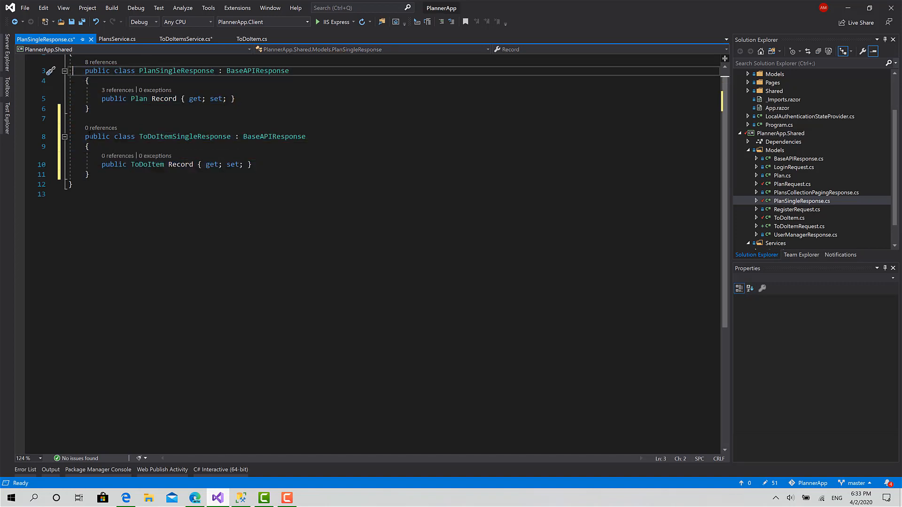
pyautogui.moveTo(177, 71)
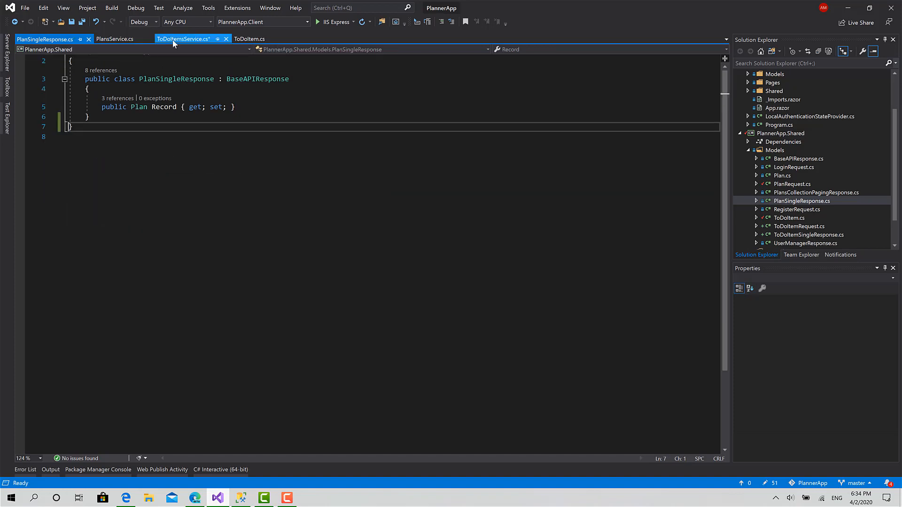
# In ToDoItemsService, declare an async CreateItemAsync method returning a ToDoItem response for a ToDo model
pyautogui.click(184, 38)
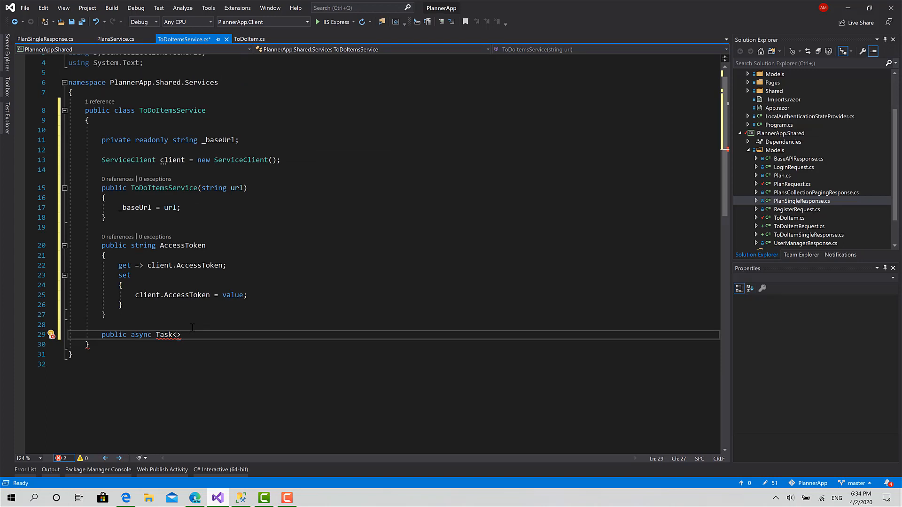
pyautogui.write('ToDo')
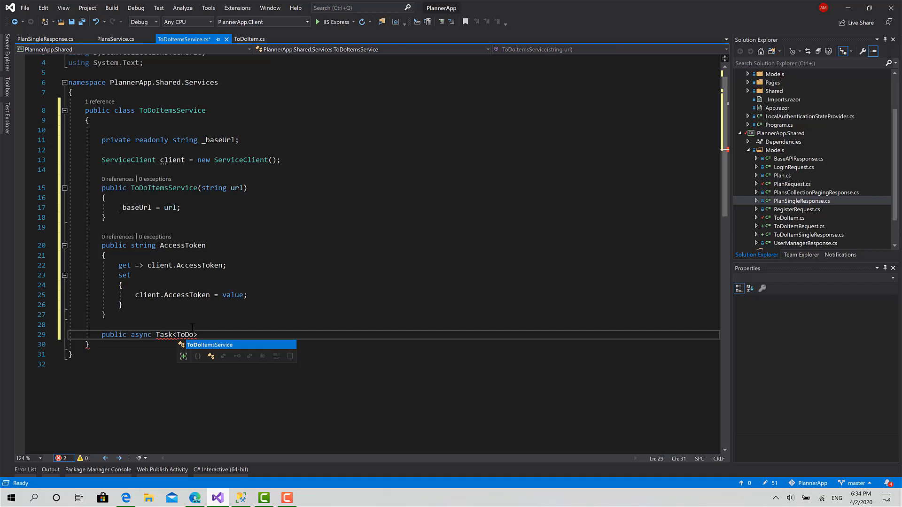
pyautogui.write('<')
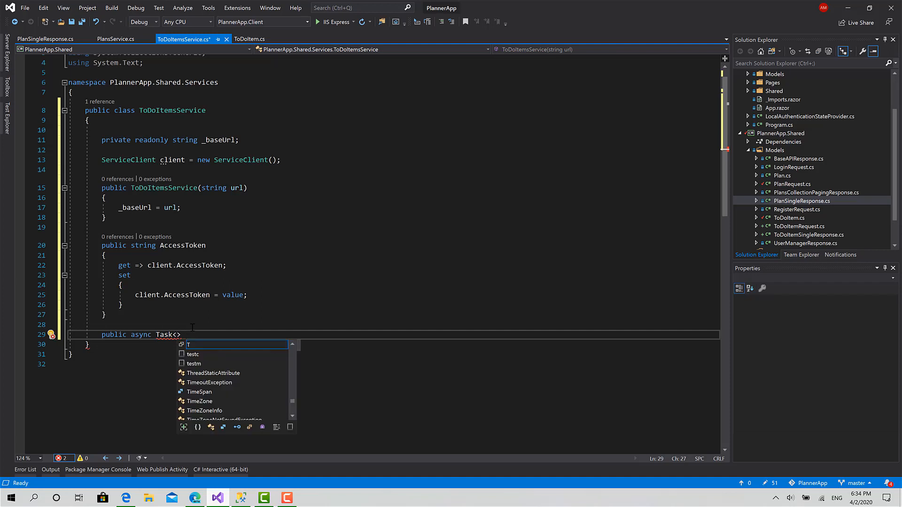
pyautogui.write('T')
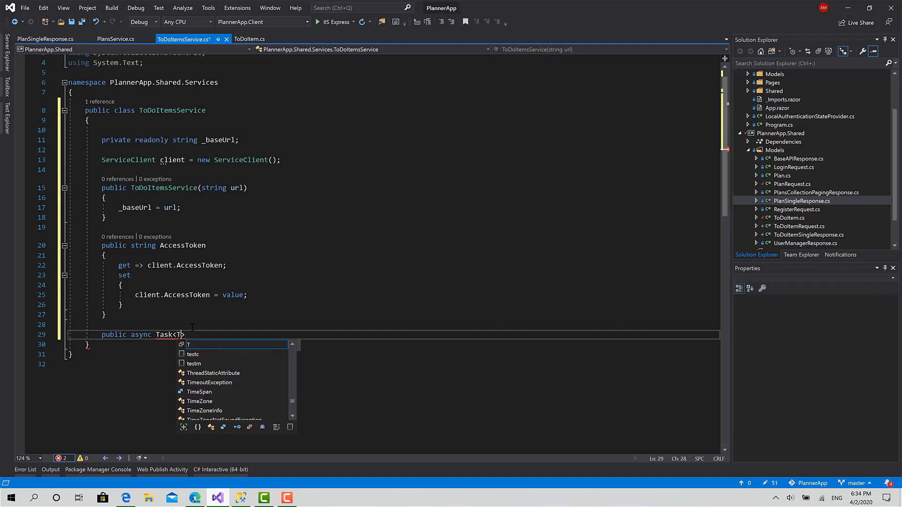
pyautogui.write('oDoItemSingleResponse')
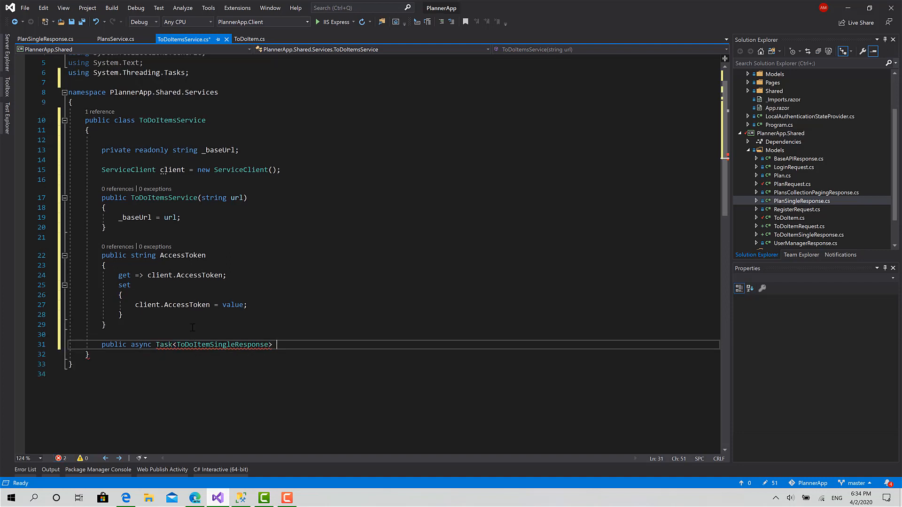
pyautogui.write('C')
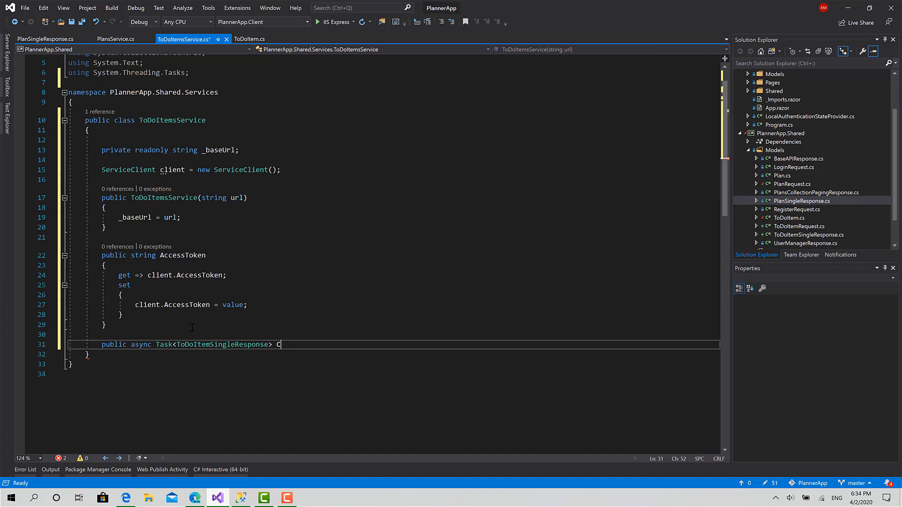
pyautogui.write('reateI')
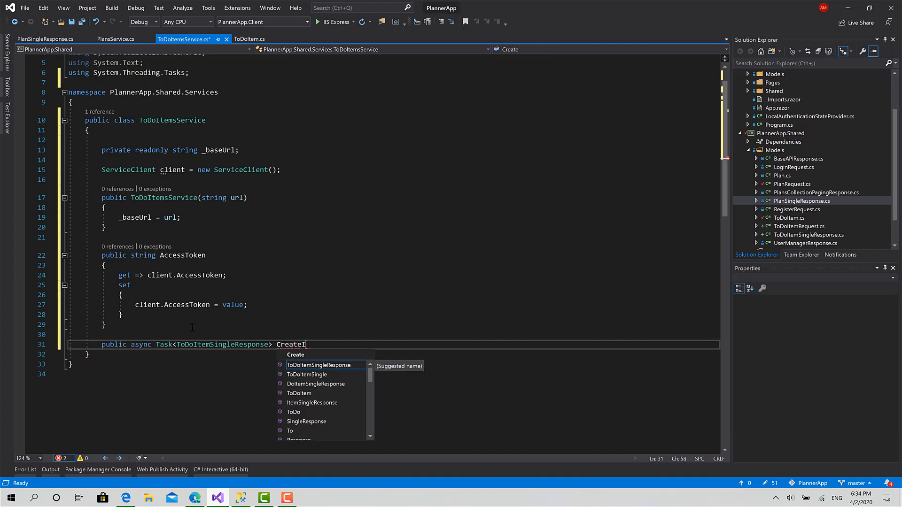
pyautogui.write('temAsync(')
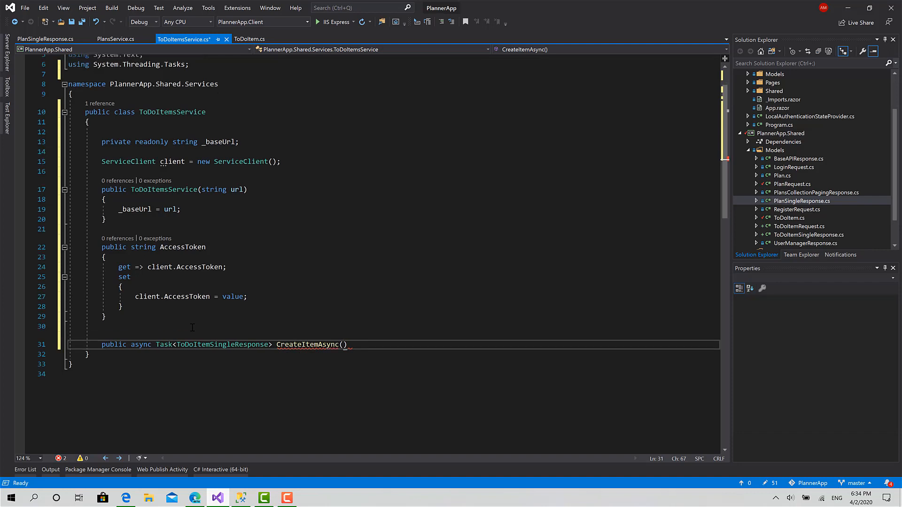
pyautogui.write('ToDoItemRequest model')
pyautogui.write('{ ')
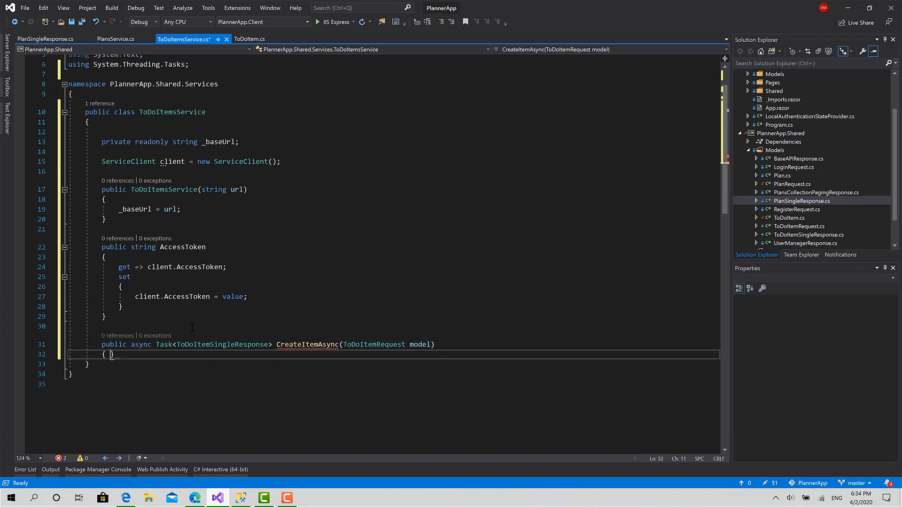
# Await client.PostProtectedAsync<ToDoItem...>($"{_baseUrl}/api/todoitems", model) and return the response result
pyautogui.write('var')
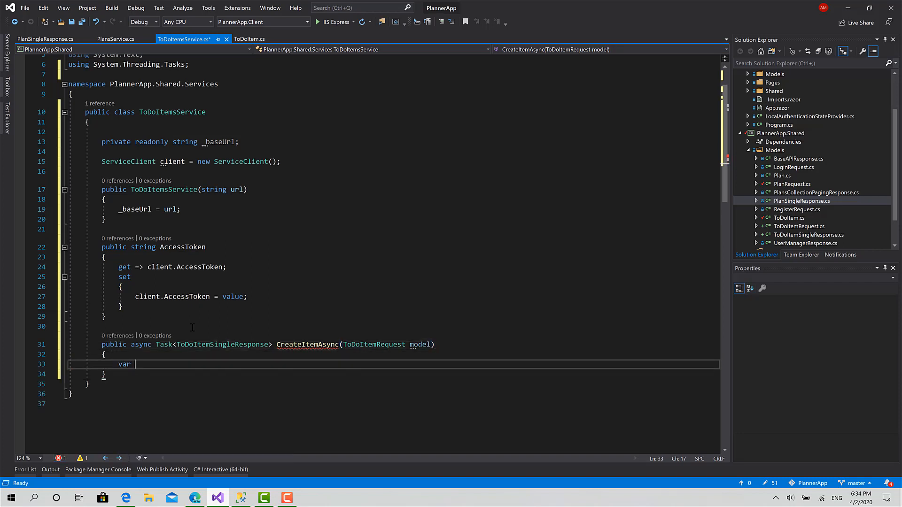
pyautogui.write('re')
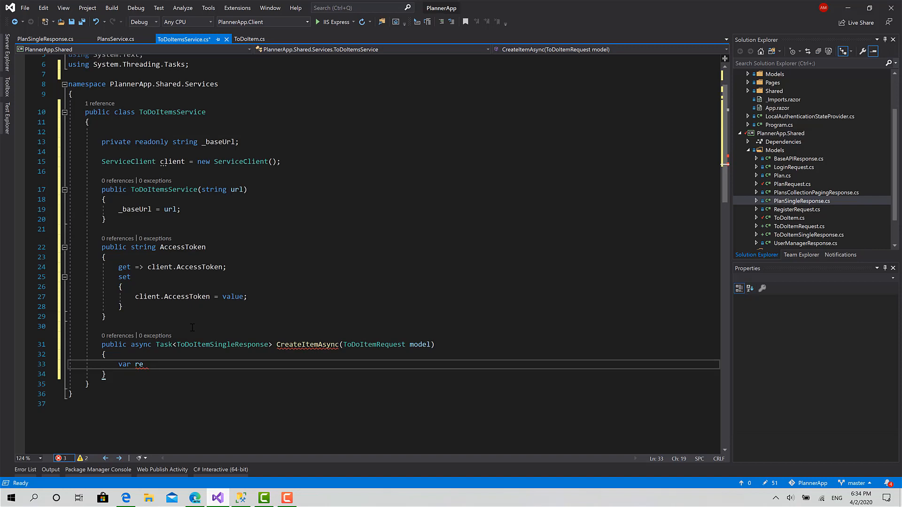
pyautogui.write('sponse = await')
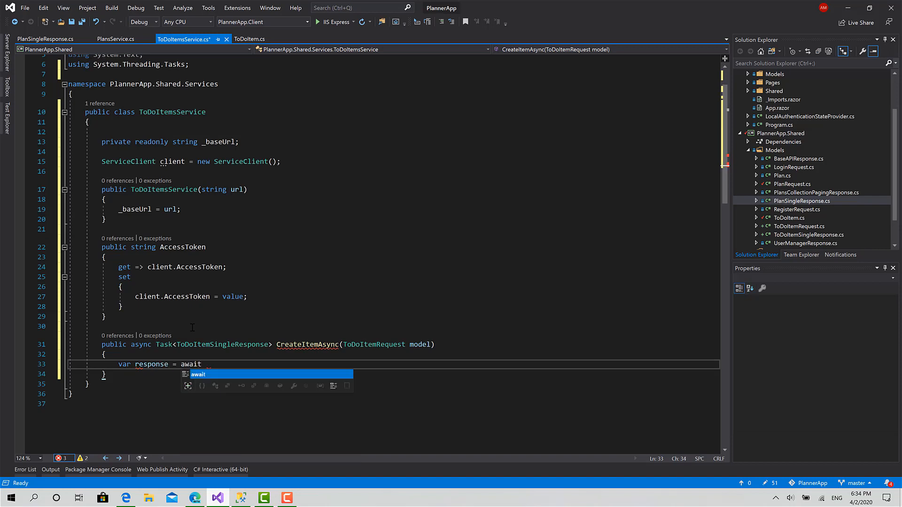
pyautogui.write('client.post')
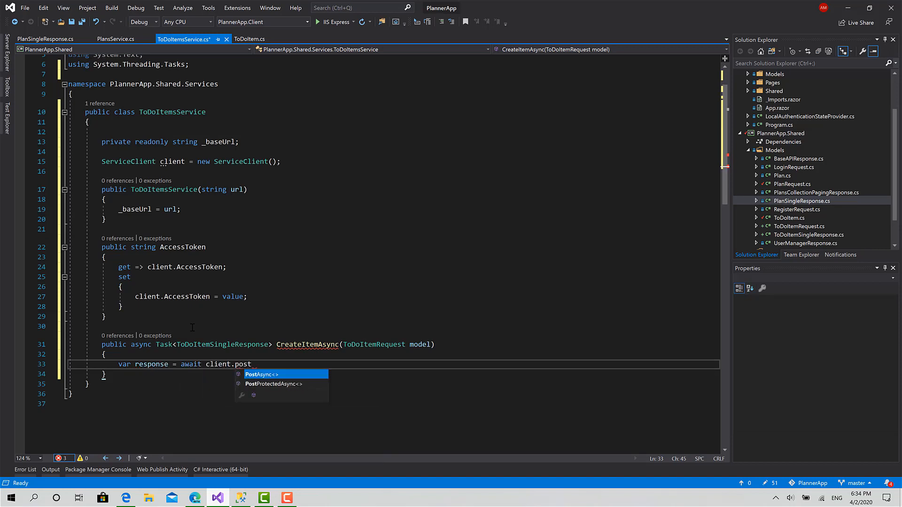
pyautogui.click(273, 383)
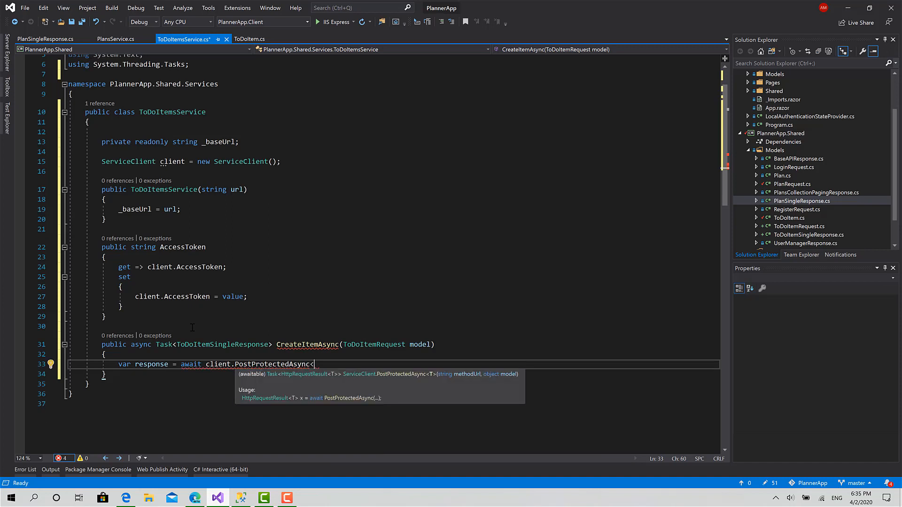
pyautogui.write('ToDoItemSingleResponse')
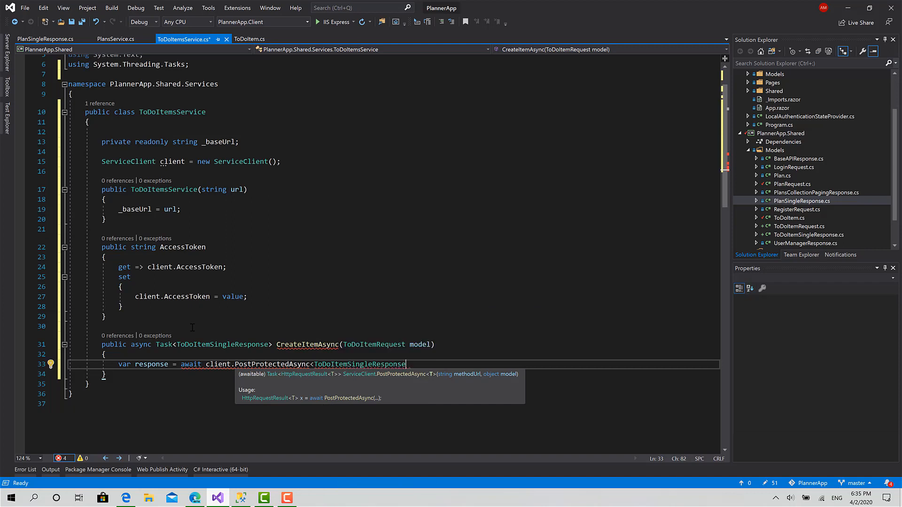
pyautogui.write('>("")')
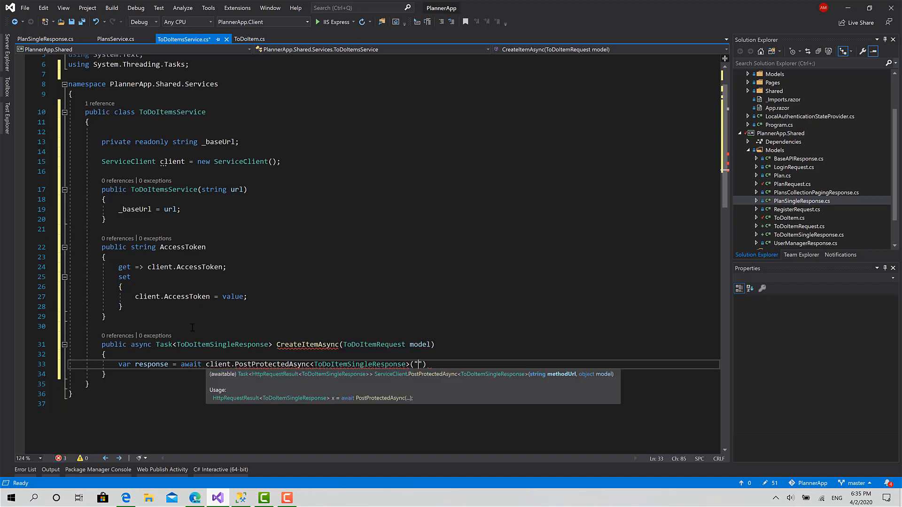
pyautogui.write('${}')
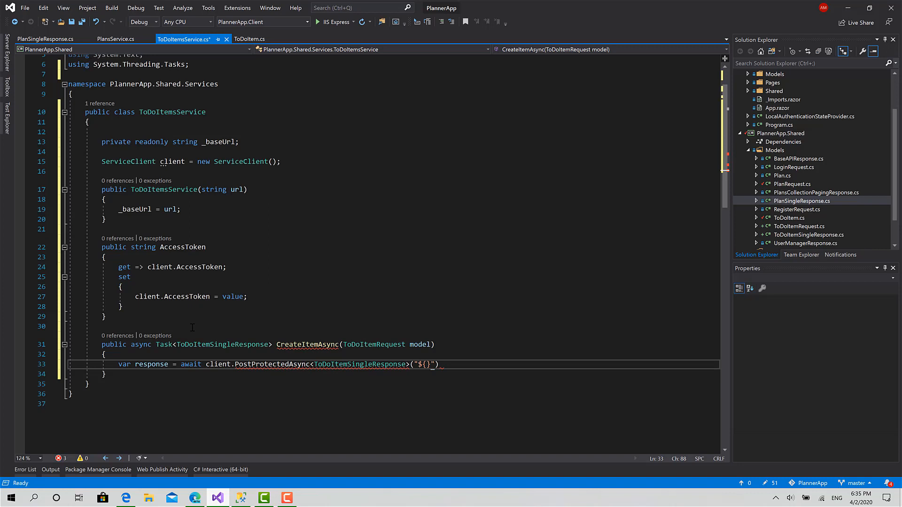
pyautogui.write('_')
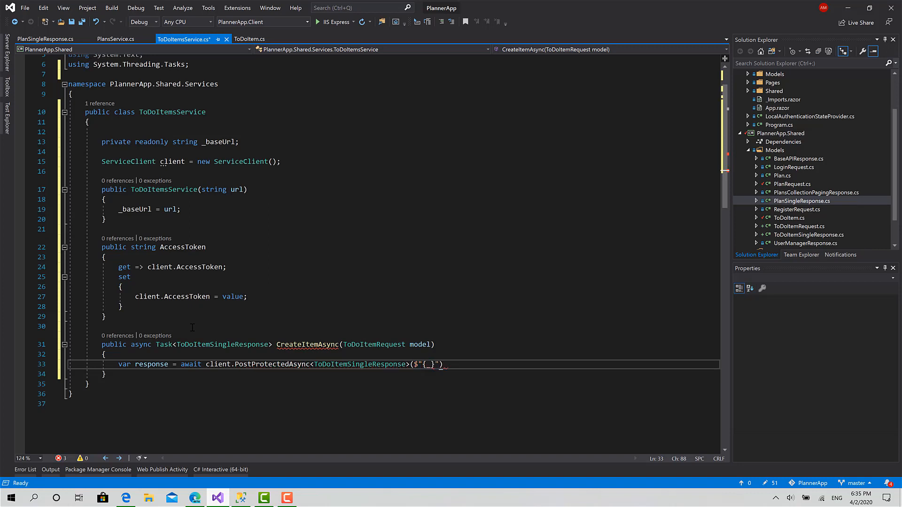
pyautogui.write('baseUrl')
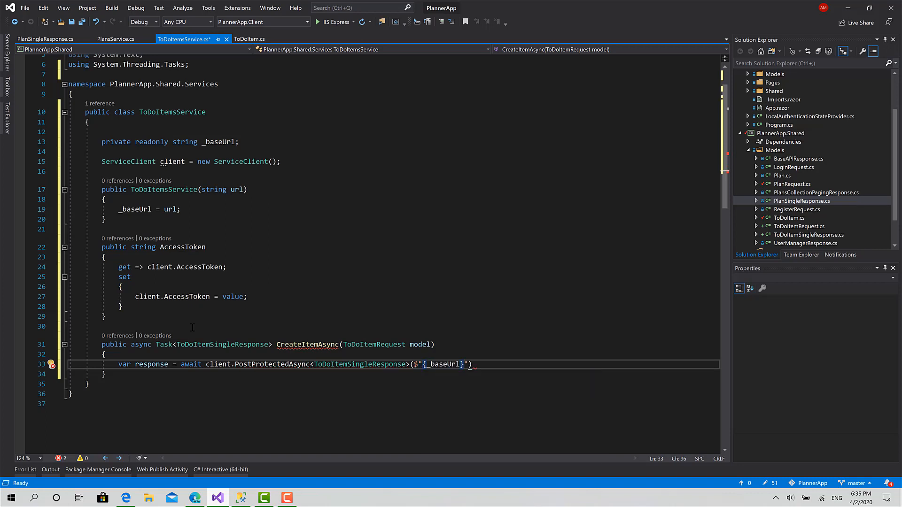
pyautogui.write('/a')
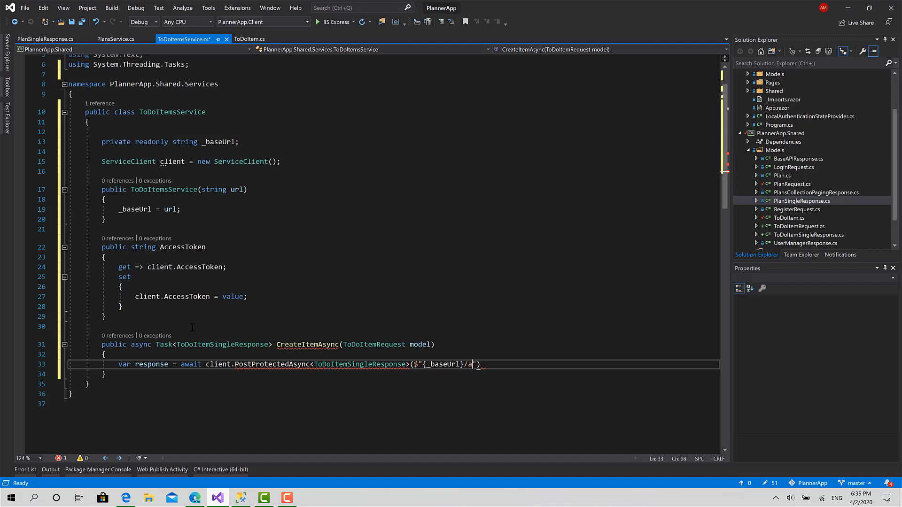
pyautogui.write('api/to')
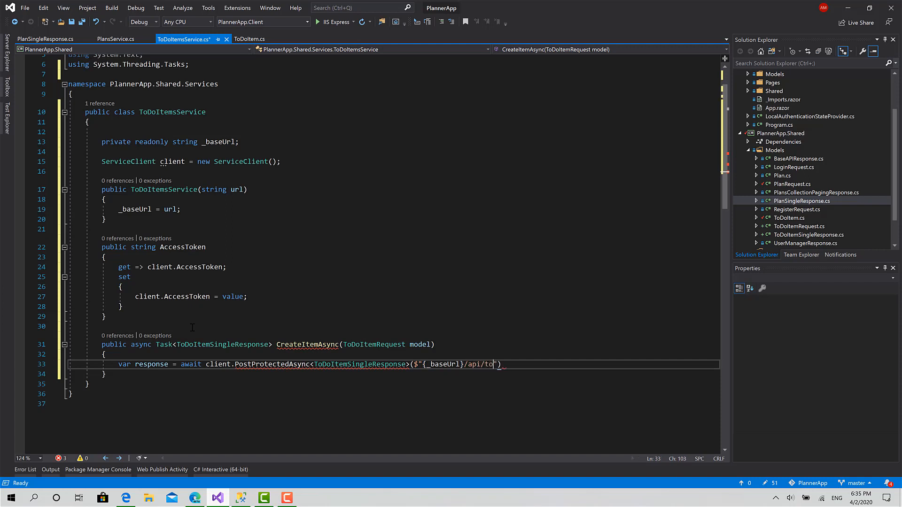
pyautogui.write('oitems')
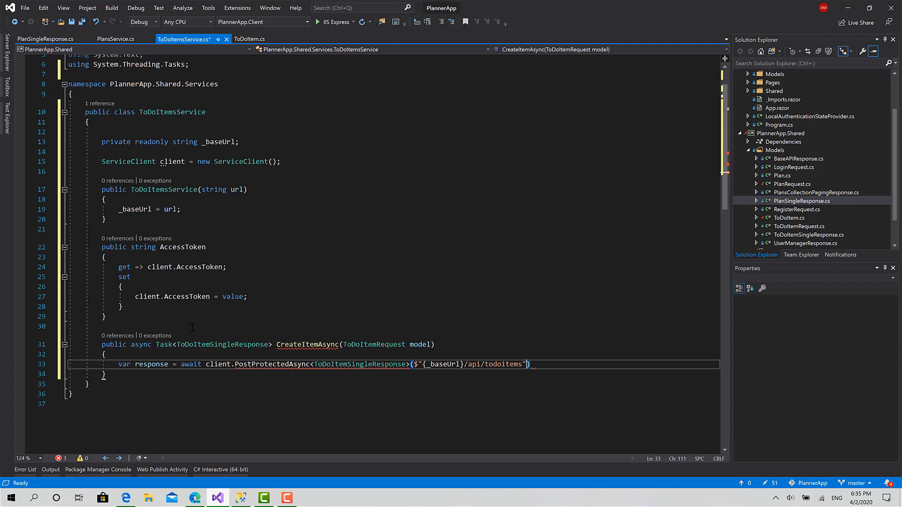
pyautogui.write(', model')
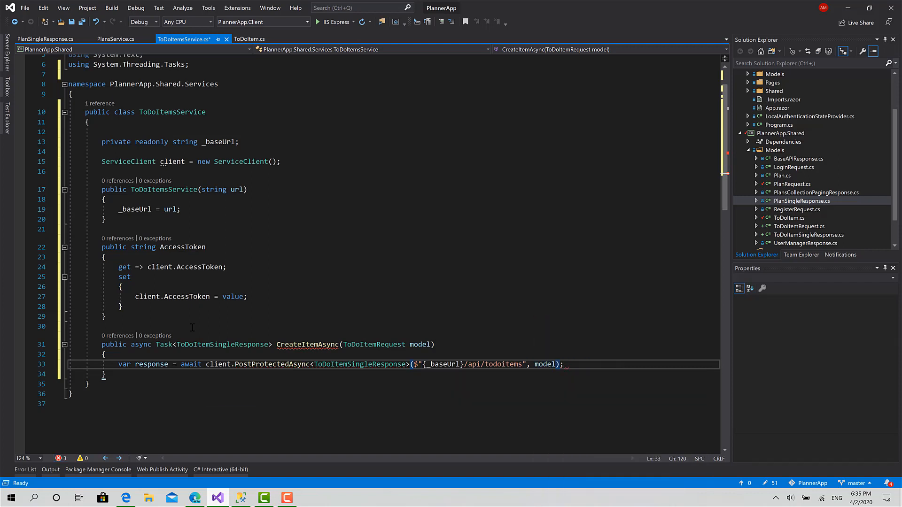
pyautogui.write('return response.Result;')
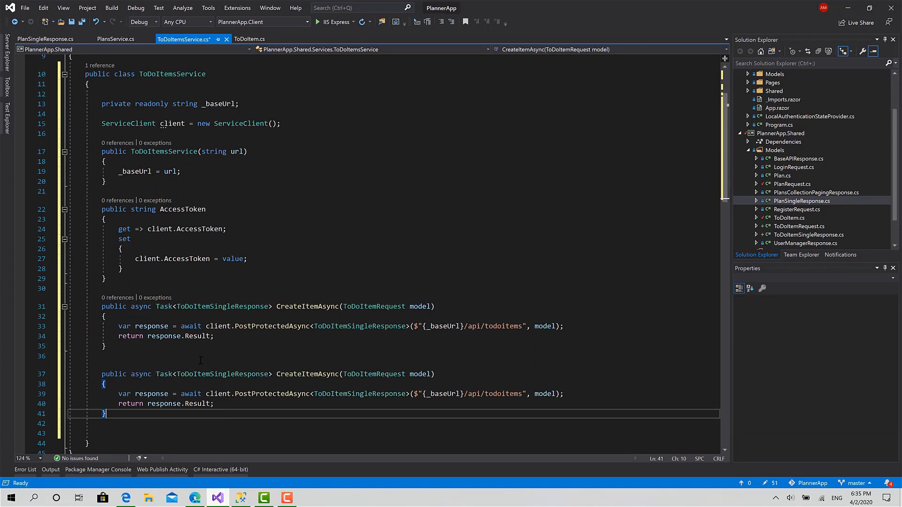
# Rename the copied method to EdittemAsync and switch its call to PutProtectedAsync
pyautogui.doubleClick(308, 374)
pyautogui.write('Edi')
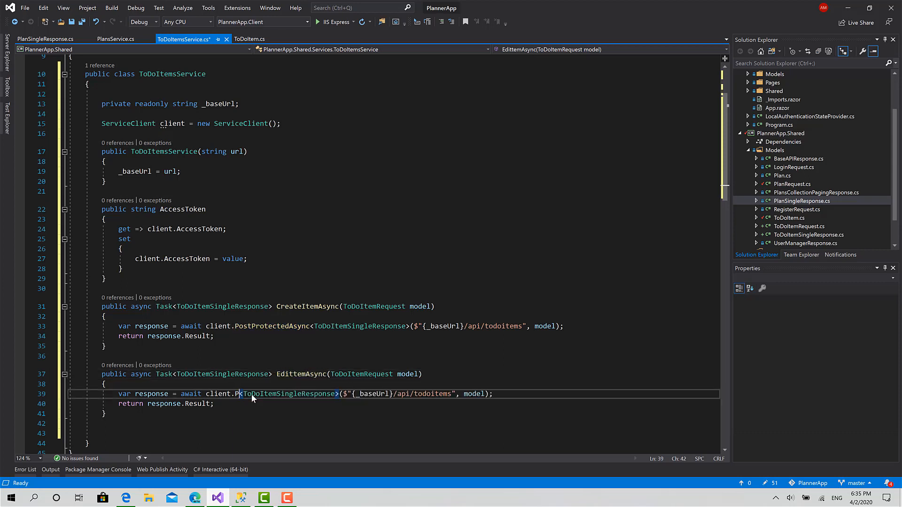
pyautogui.write('utProtectedAsync')
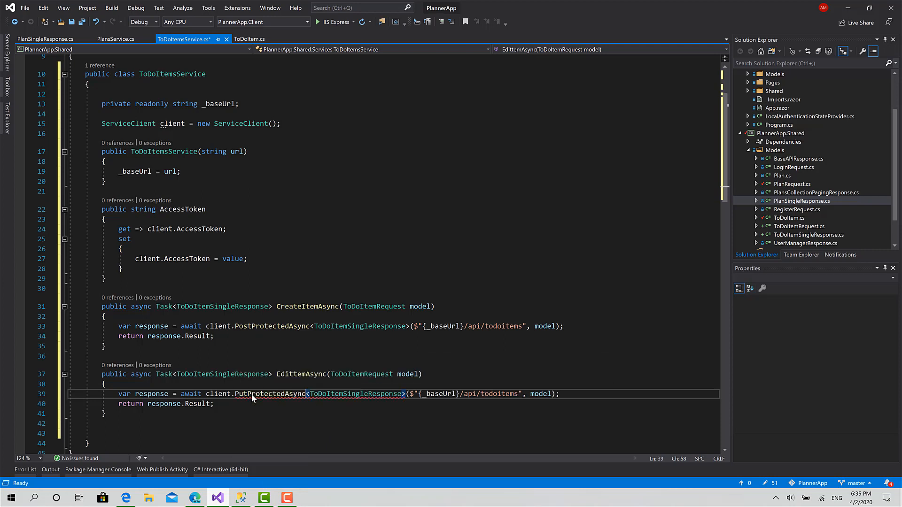
pyautogui.doubleClick(271, 394)
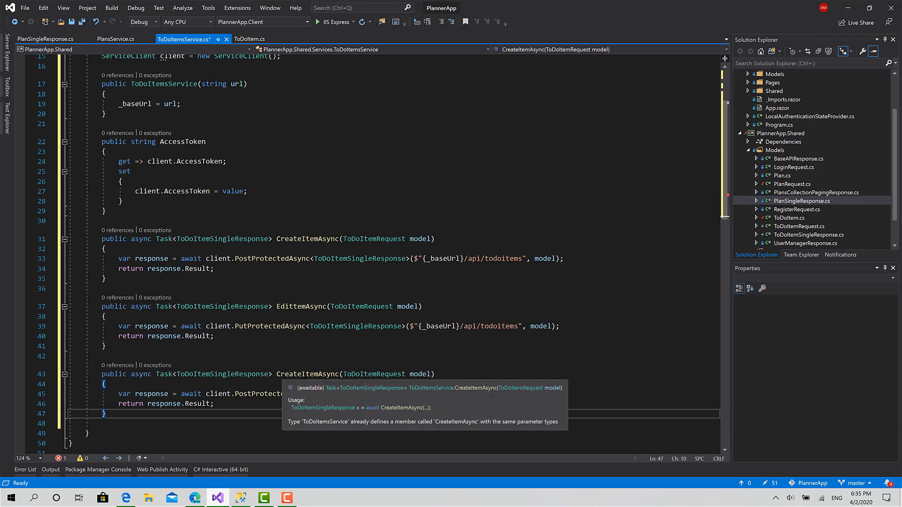
# Make the third copy ChangeItemStateAsync(string id) calling /api/todoitems/{id} with null as the body
pyautogui.doubleClick(307, 374)
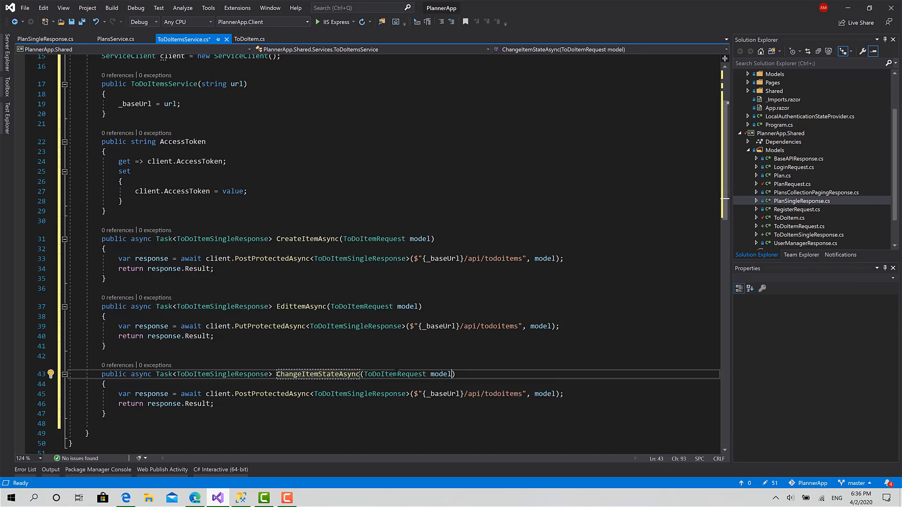
pyautogui.write('string')
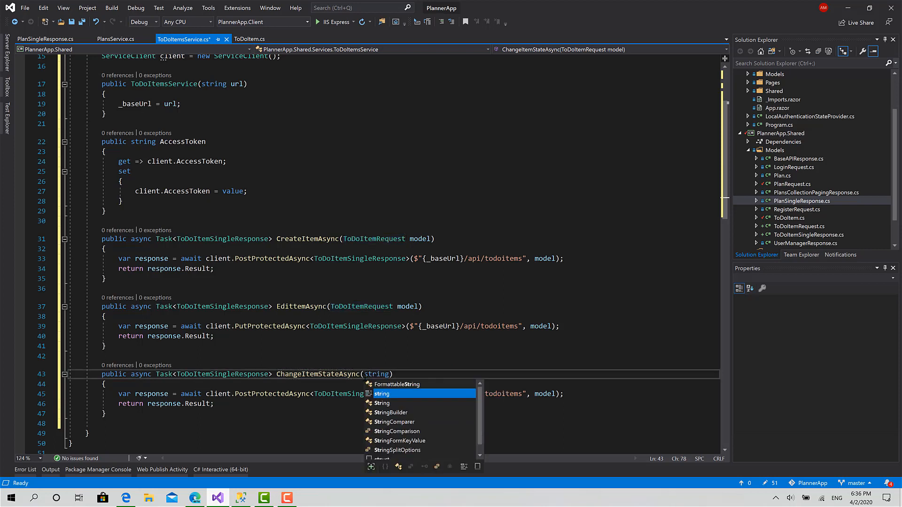
pyautogui.write('id')
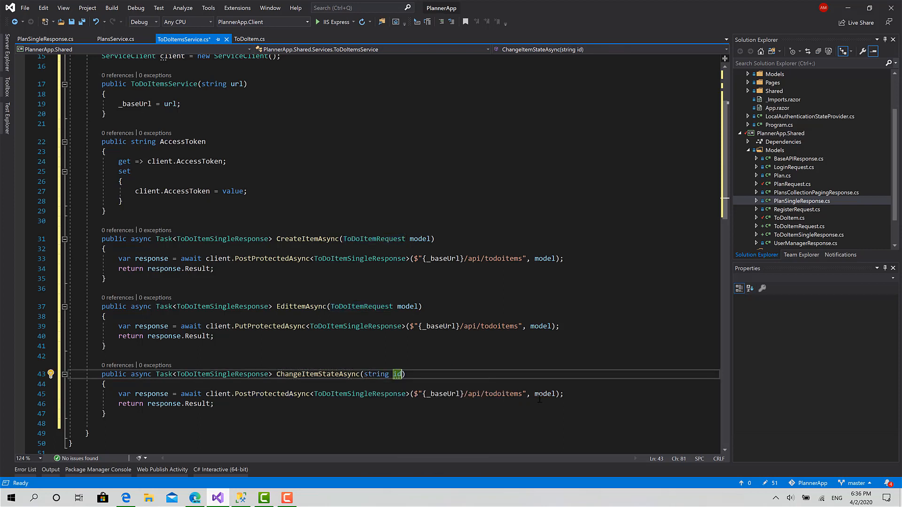
pyautogui.write('/')
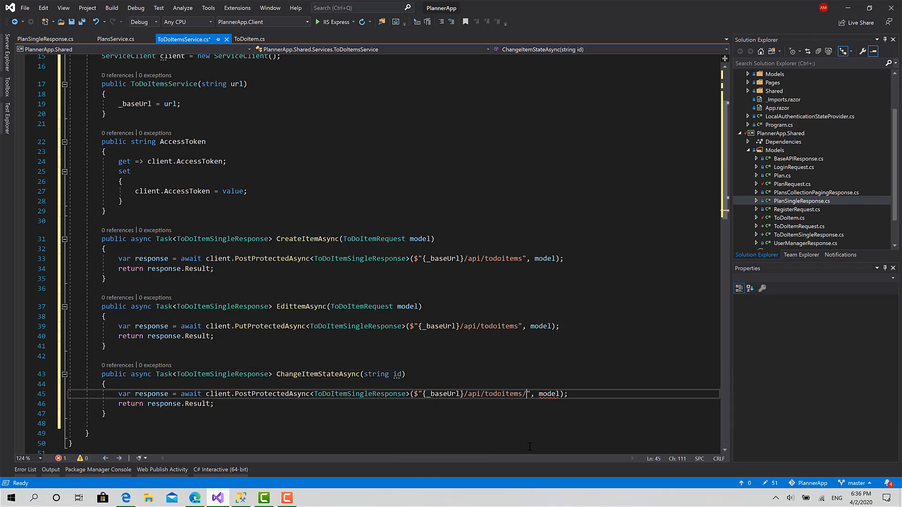
pyautogui.write('{}')
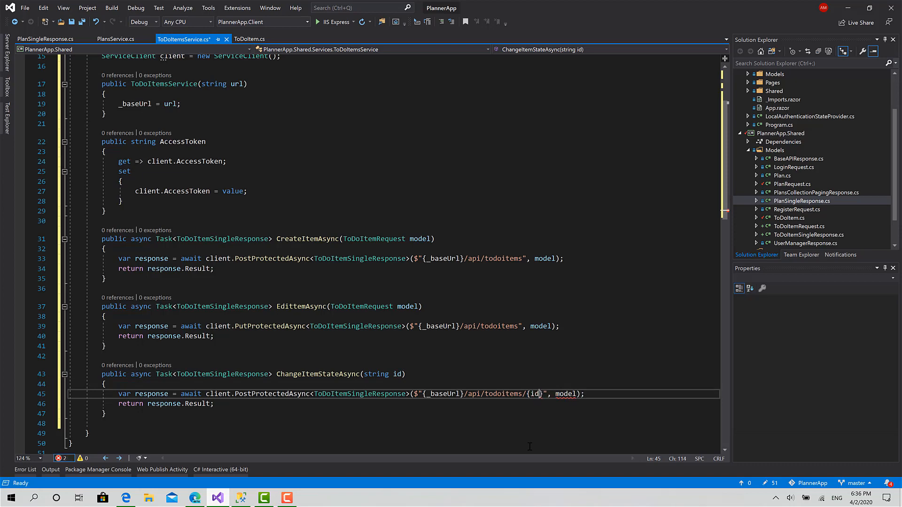
pyautogui.doubleClick(564, 394)
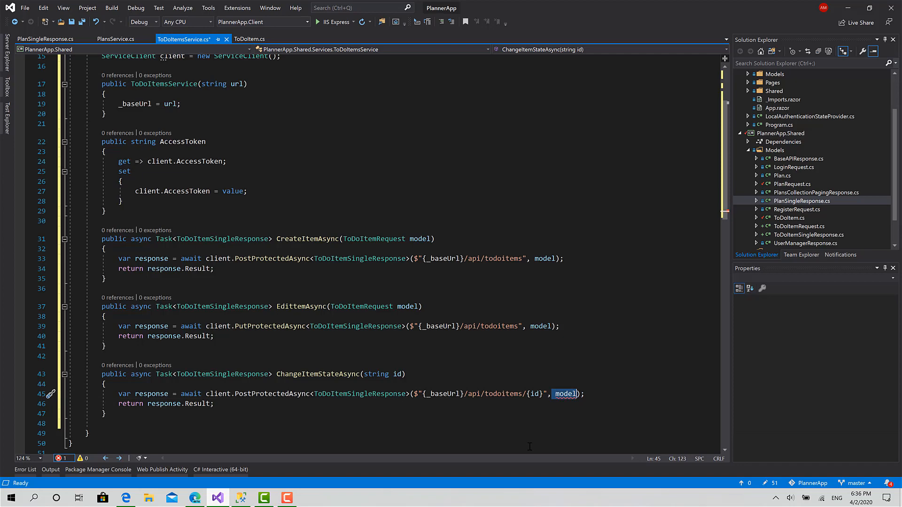
pyautogui.write('null')
pyautogui.write('/// Insert a new ToDo item inside a spe')
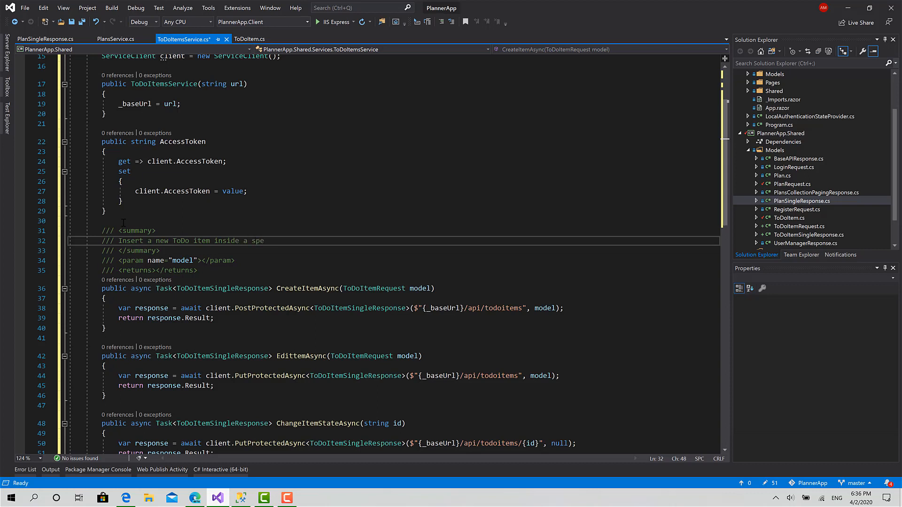
# Write CreateItemAsync's summary about adding an item to a specific plan and returning the added object
pyautogui.write('cific Plan')
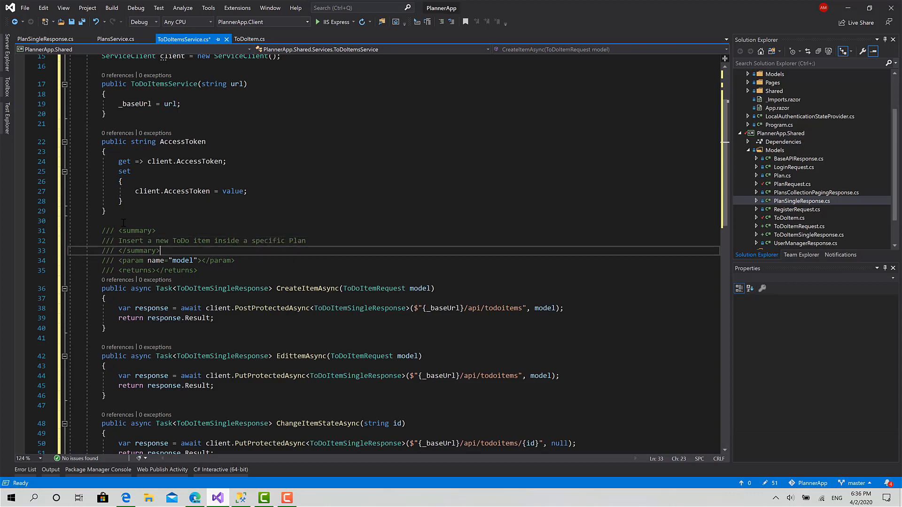
pyautogui.write('o')
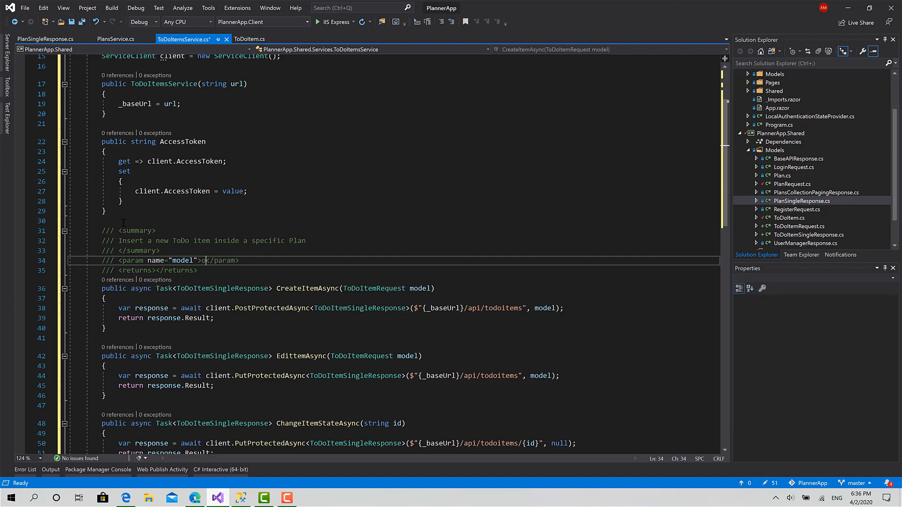
pyautogui.write('object represents the item to be')
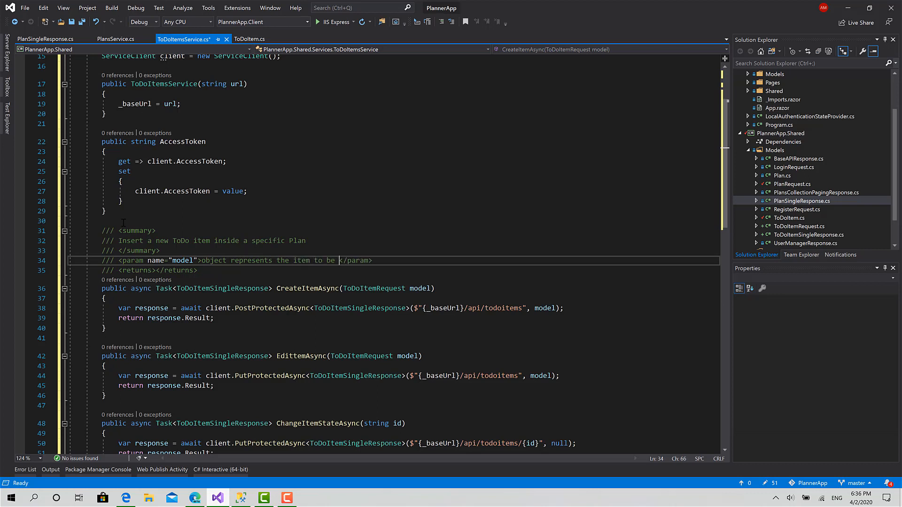
pyautogui.write('added')
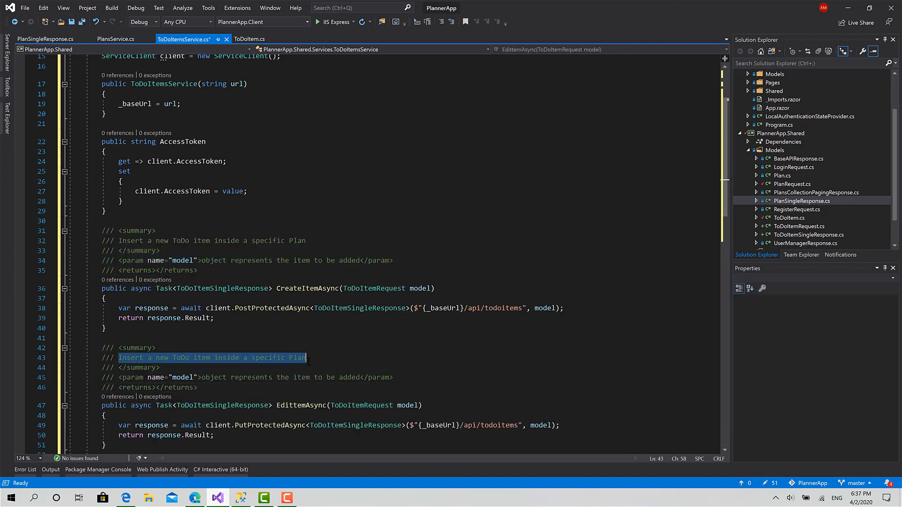
# Document EdittemAsync as editing a specific item and ChangeItemStateAsync as toggling done/undone by ID
pyautogui.write('Edit the description of a s')
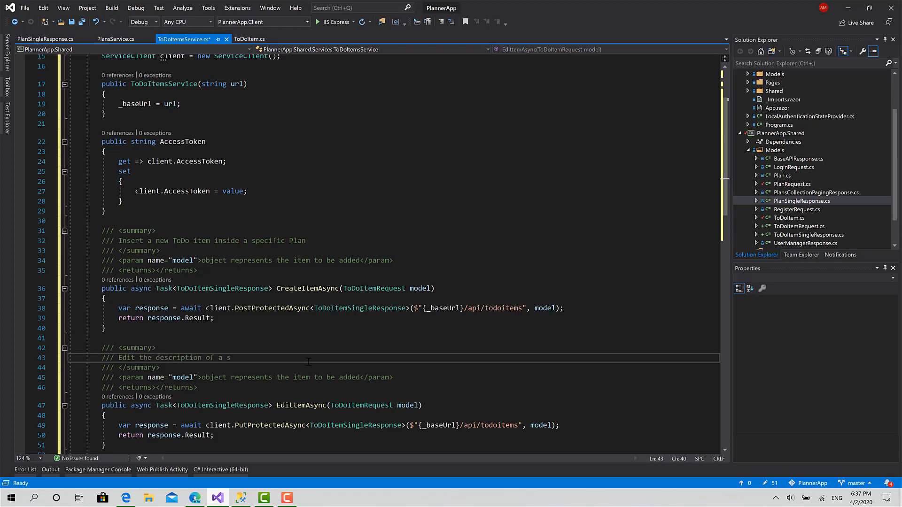
pyautogui.write('pecific item')
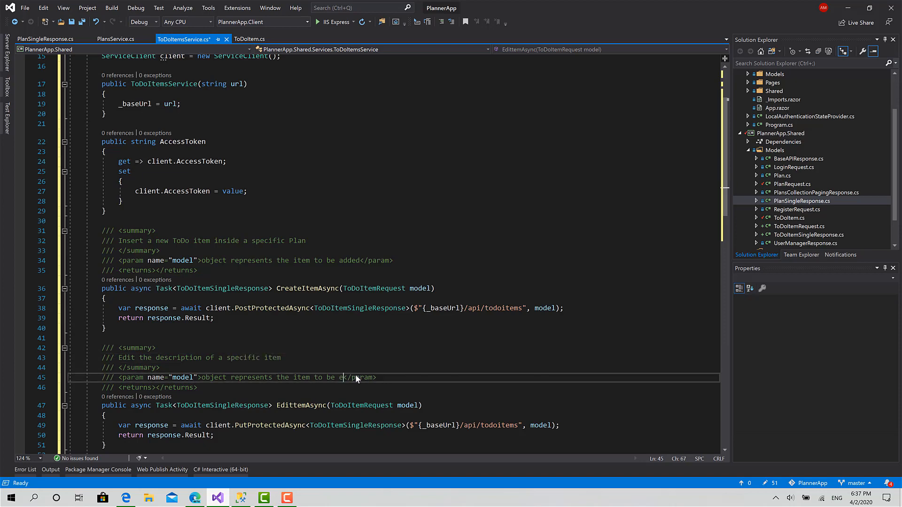
pyautogui.write('dited')
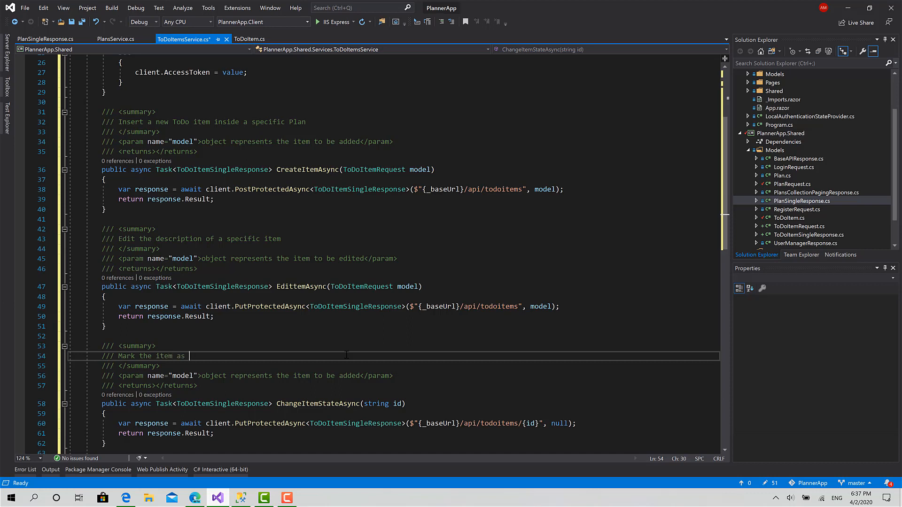
pyautogui.write('undone')
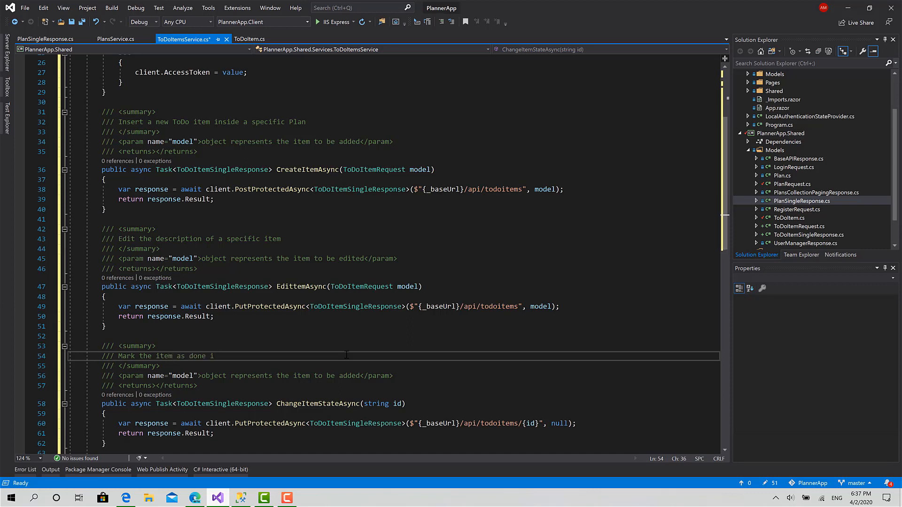
pyautogui.write("f it's undone and vice versa")
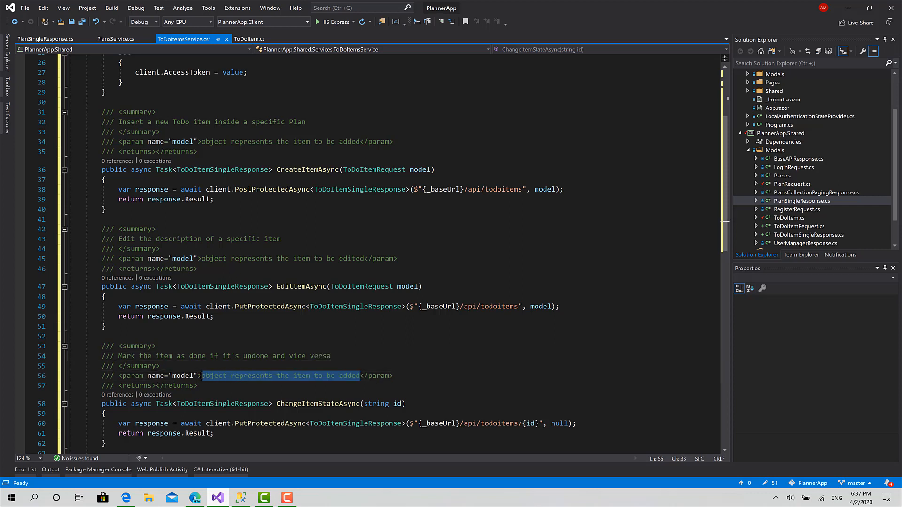
pyautogui.write('ID of')
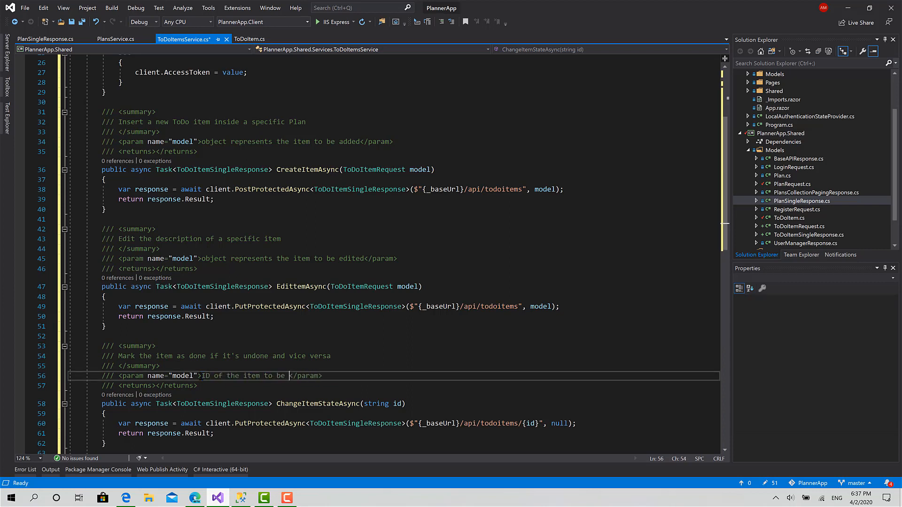
pyautogui.write('updated')
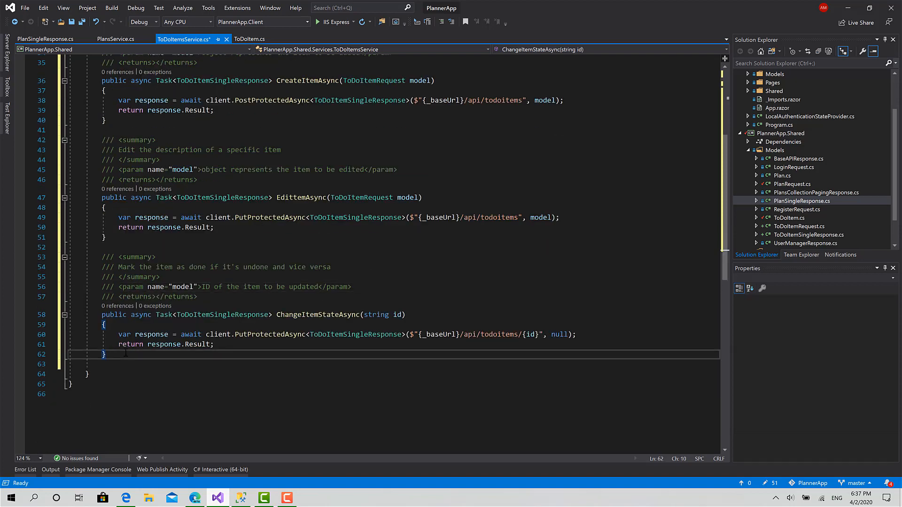
# Copy ChangeItemStateAsync with its comment and rename the copy to DeleteItemAsync
pyautogui.moveTo(101, 265); pyautogui.dragTo(104, 354)
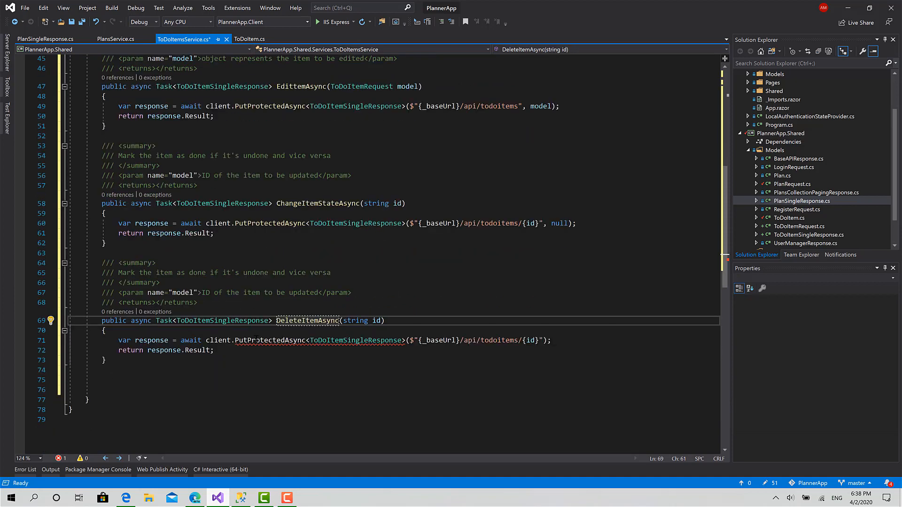
pyautogui.write('Delete')
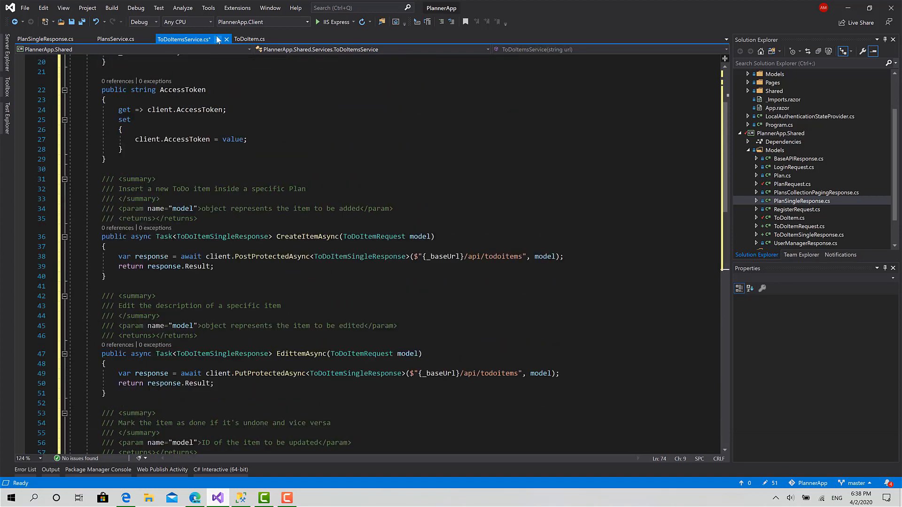
# In Program.cs, duplicate the PlansService AddScoped registration and change its type to ToDoItemsService
pyautogui.click(45, 39)
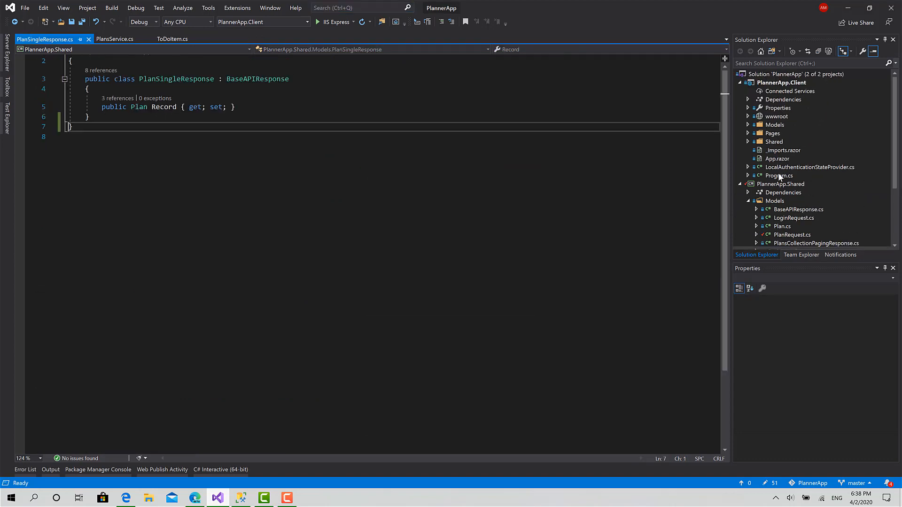
pyautogui.doubleClick(780, 175)
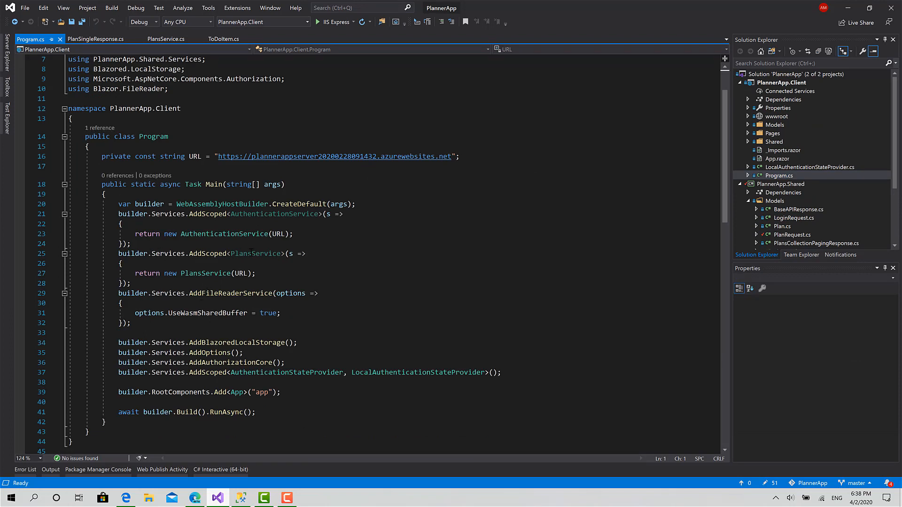
pyautogui.moveTo(118, 254); pyautogui.dragTo(130, 283)
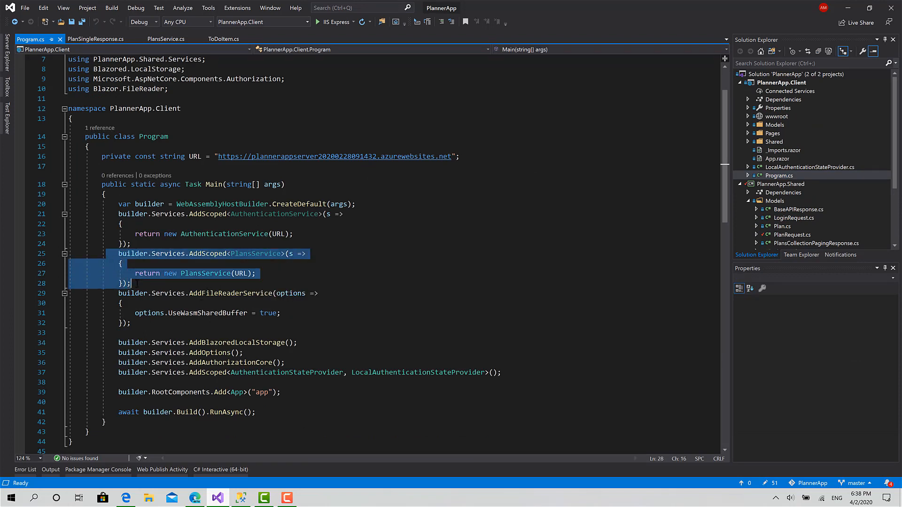
pyautogui.press('ctrl+v')
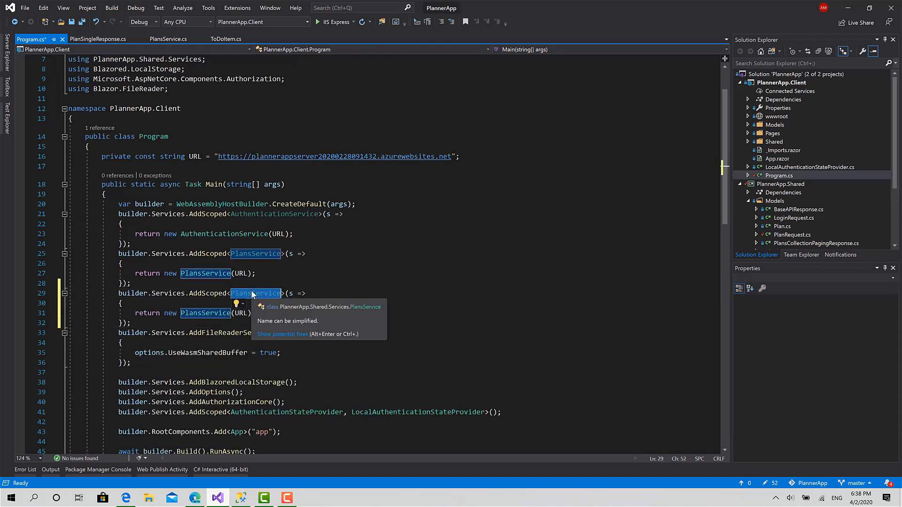
pyautogui.write('ToDoItemsService')
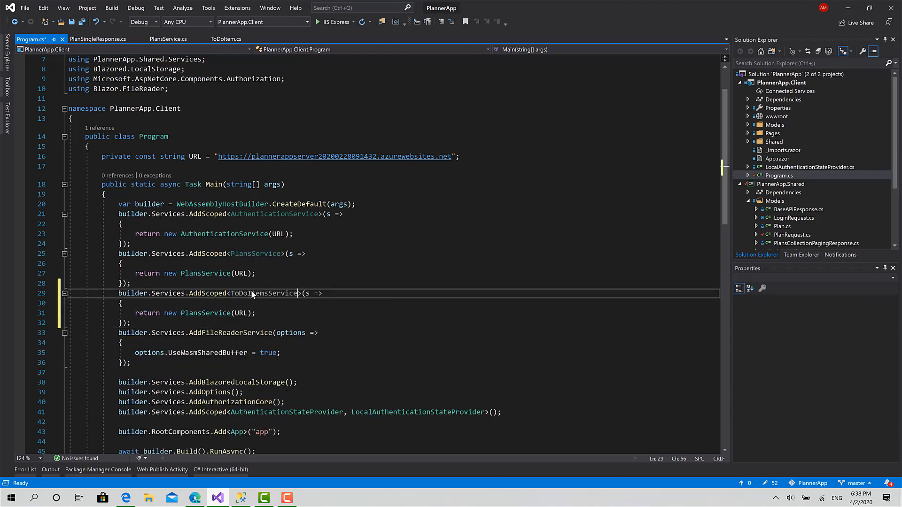